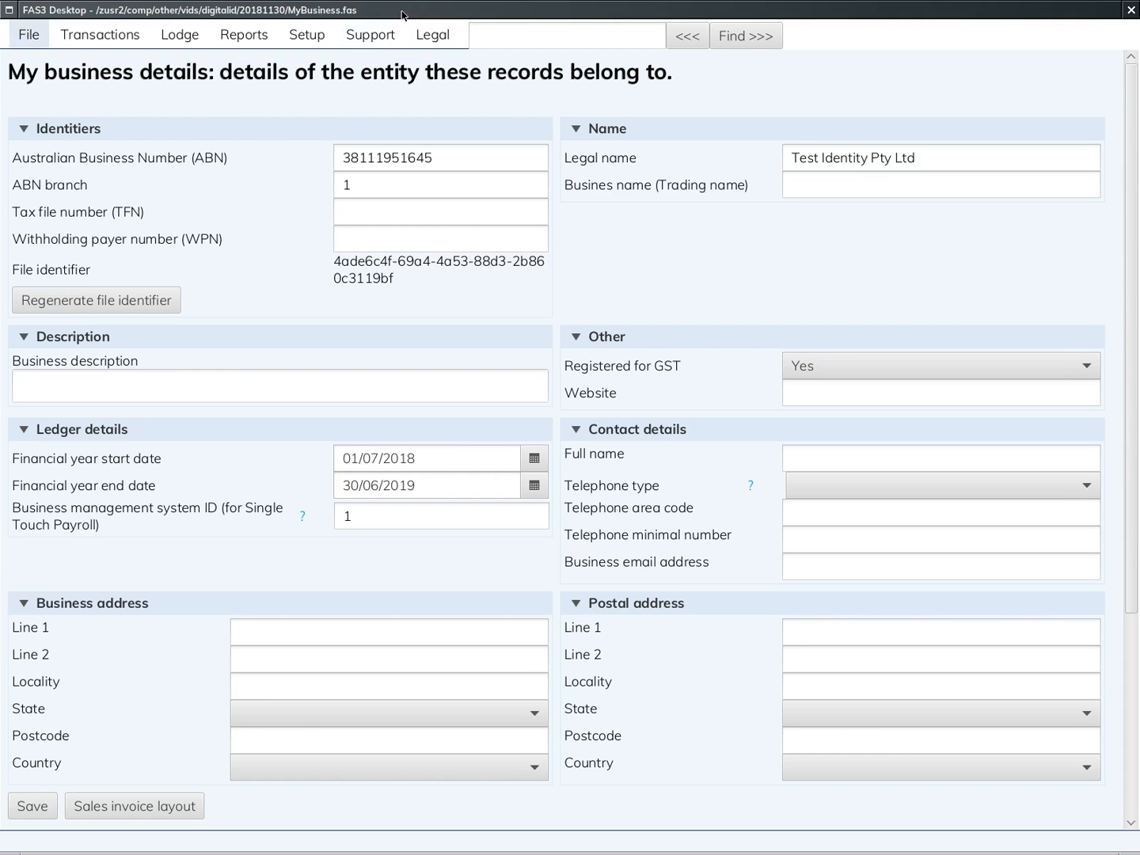
- Open the Support menu over the Test Identity Pty Ltd business details
{"action": "left_click", "coordinate": [370, 34]}
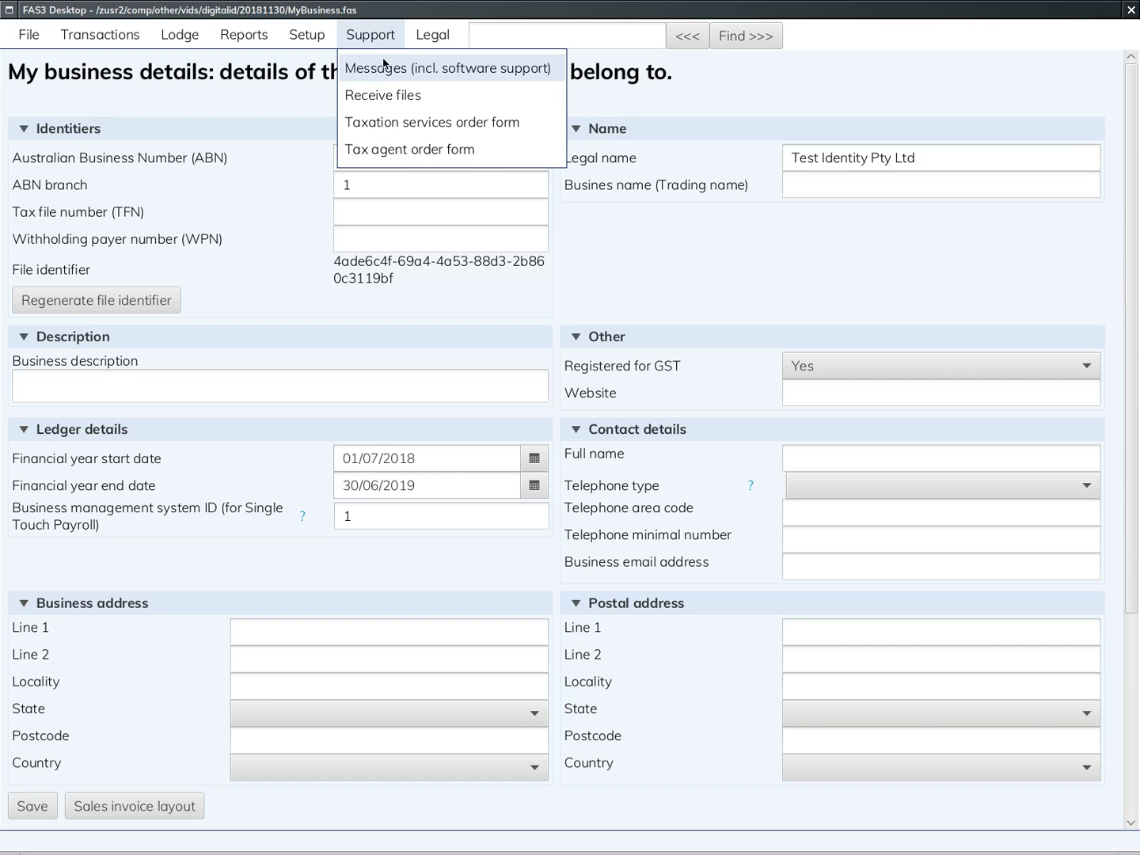
{"action": "mouse_move", "coordinate": [387, 70]}
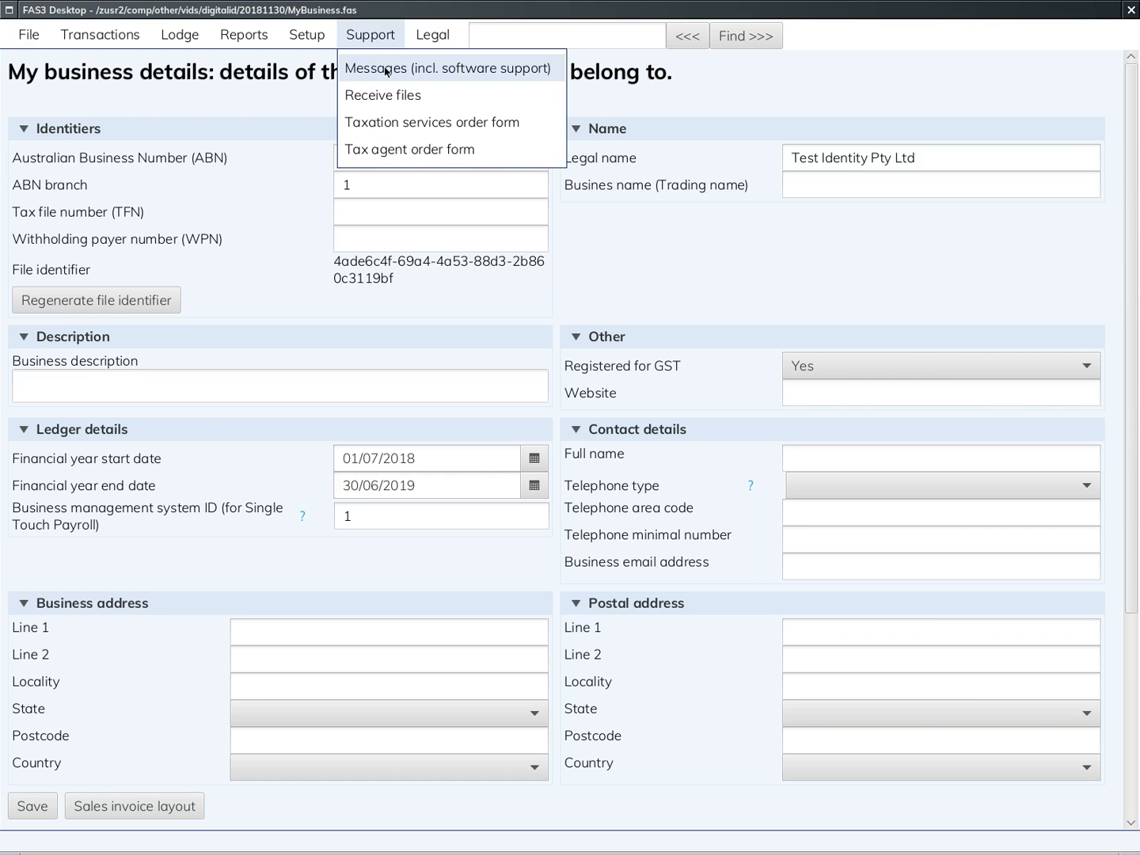
- Open the Business discussion board from Support > Messages (incl. software support)
{"action": "left_click", "coordinate": [446, 68]}
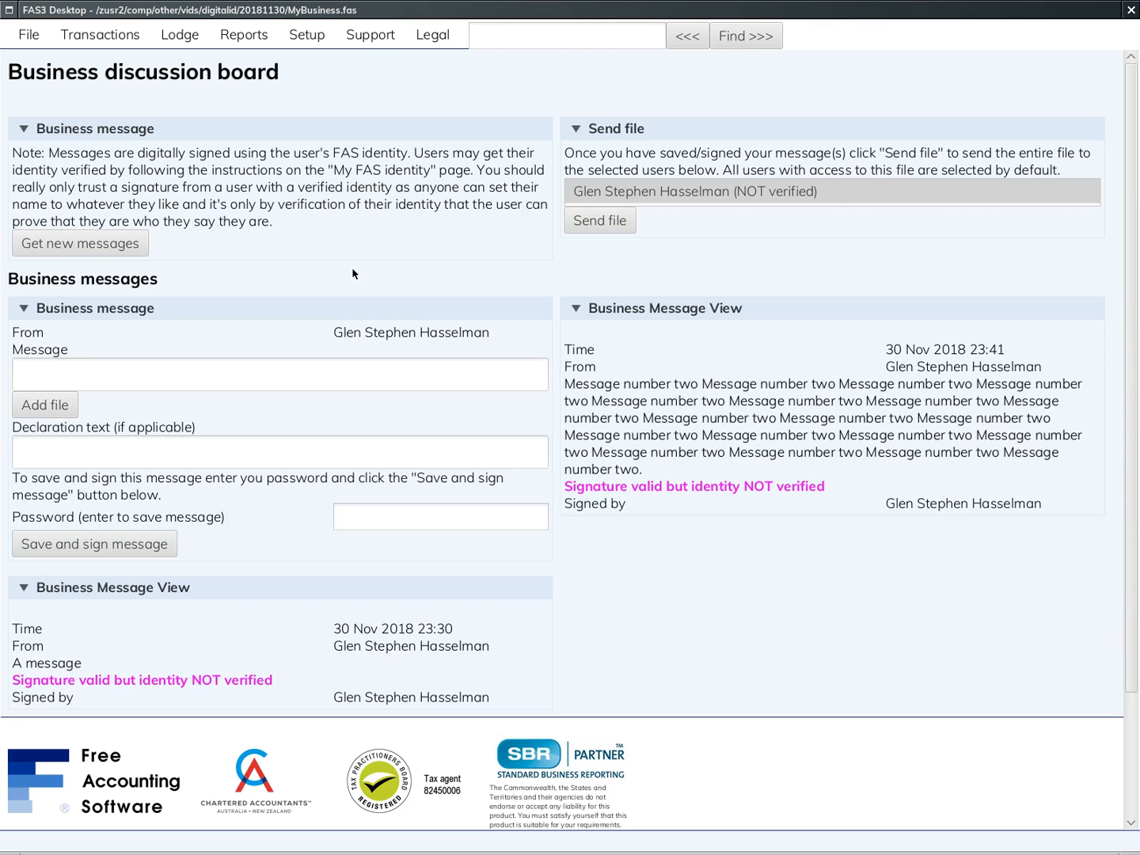
{"action": "mouse_move", "coordinate": [567, 550]}
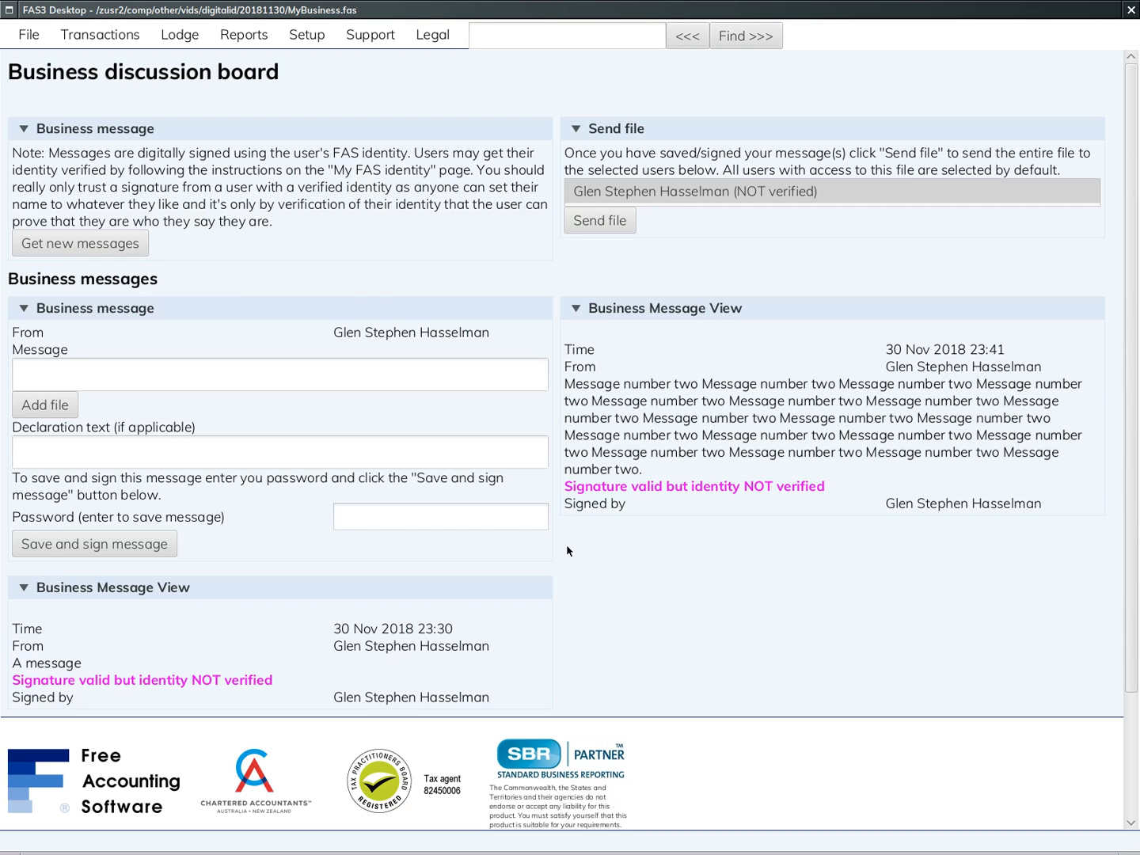
{"action": "mouse_move", "coordinate": [575, 545]}
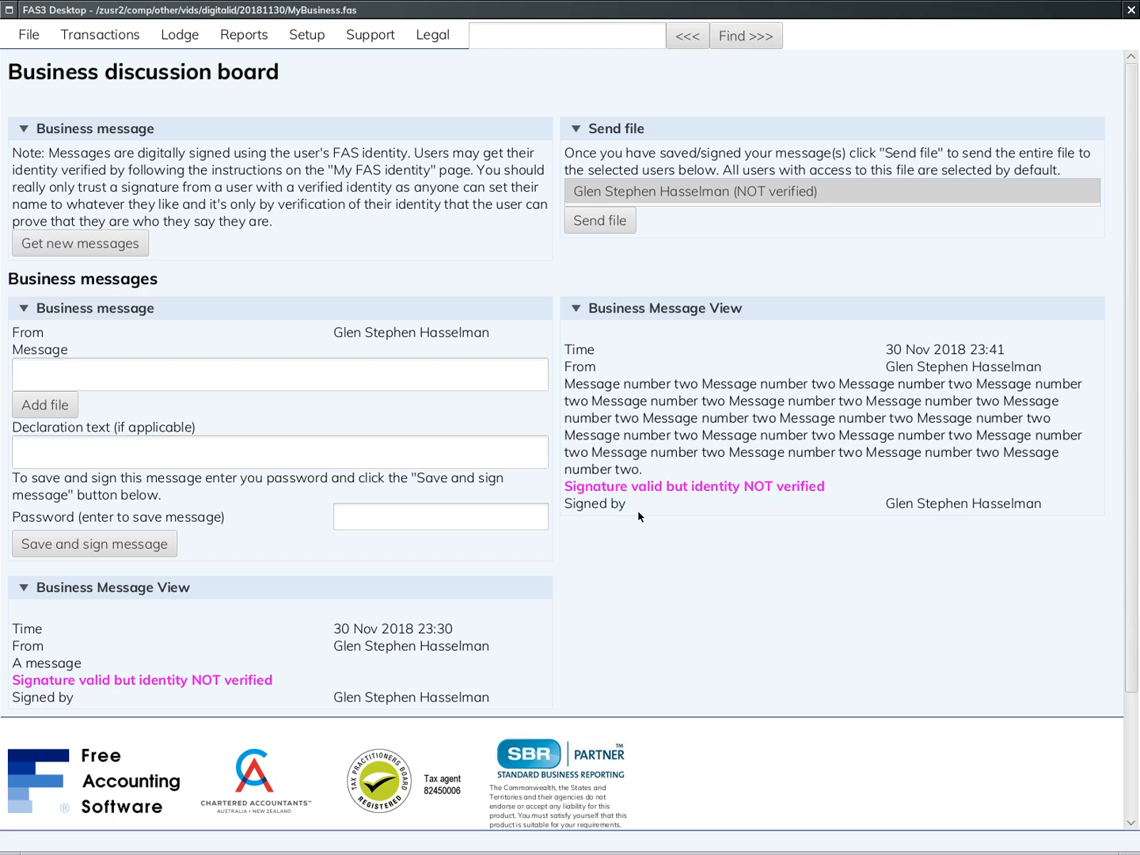
{"action": "mouse_move", "coordinate": [587, 514]}
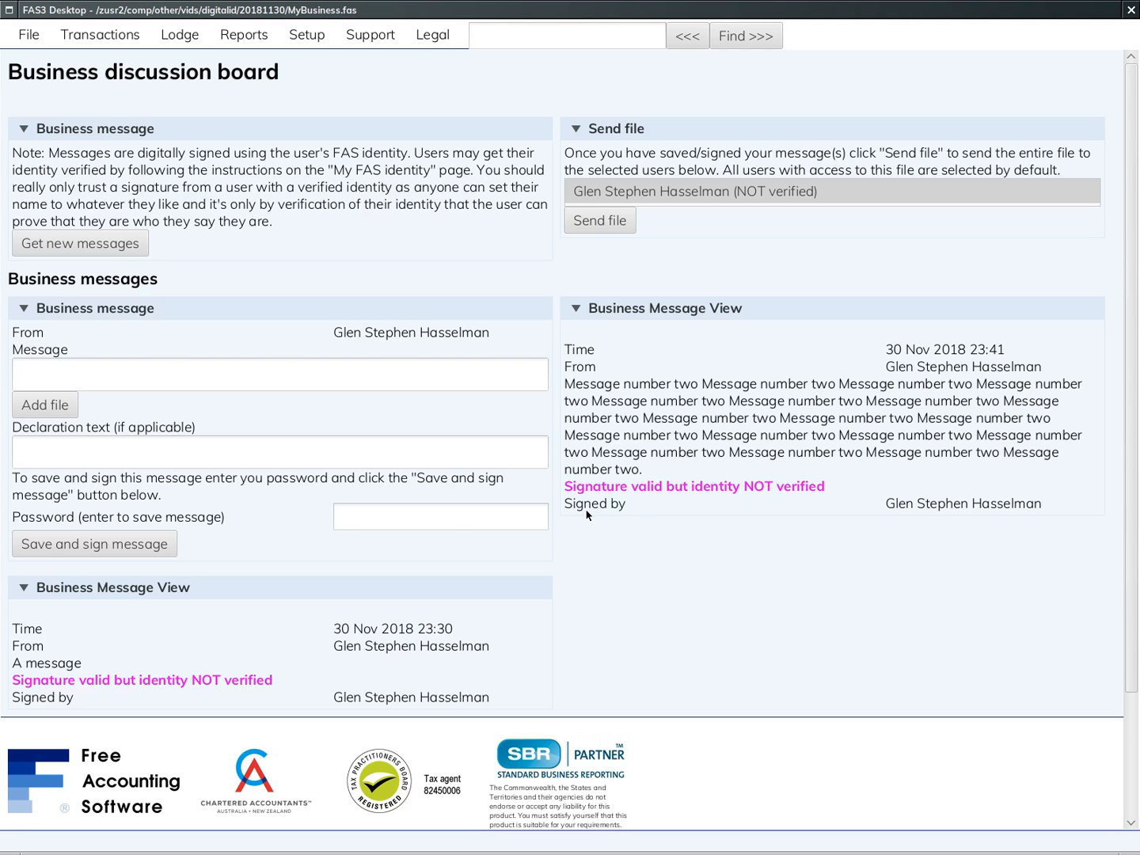
{"action": "mouse_move", "coordinate": [579, 515]}
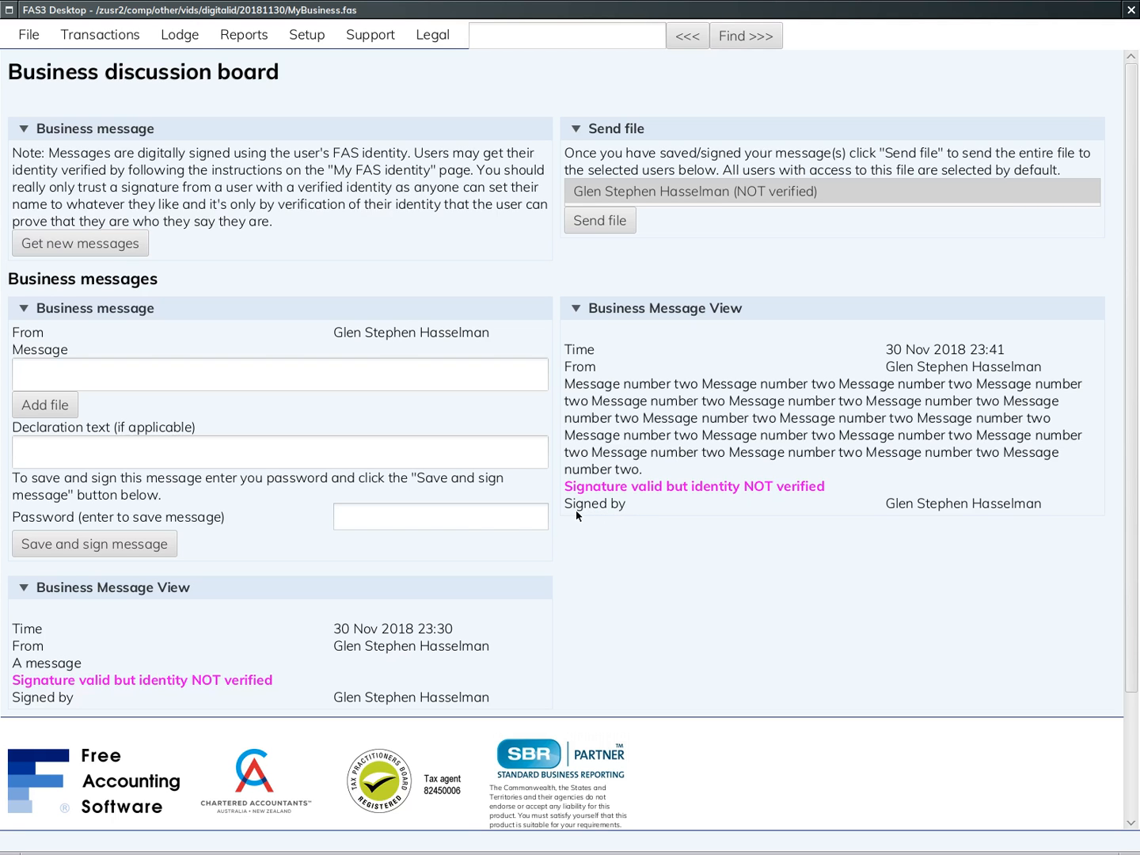
{"action": "mouse_move", "coordinate": [581, 503]}
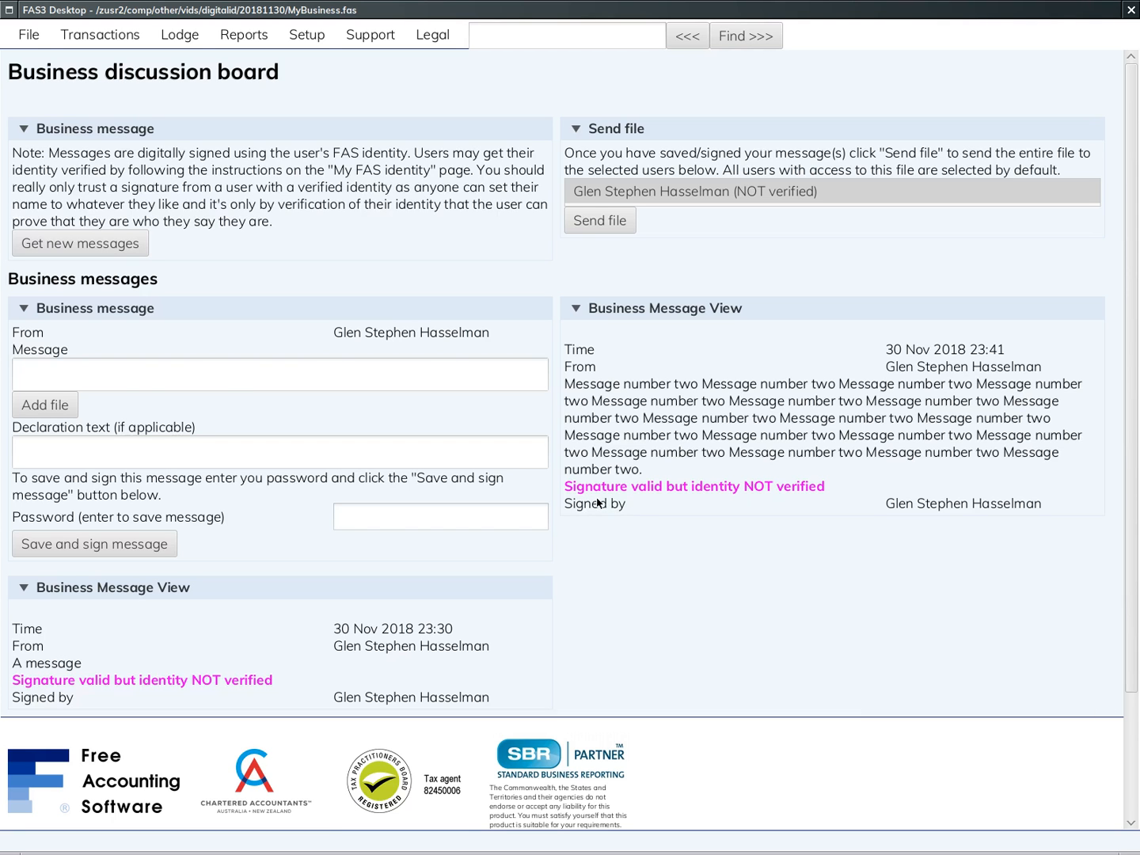
{"action": "mouse_move", "coordinate": [604, 502]}
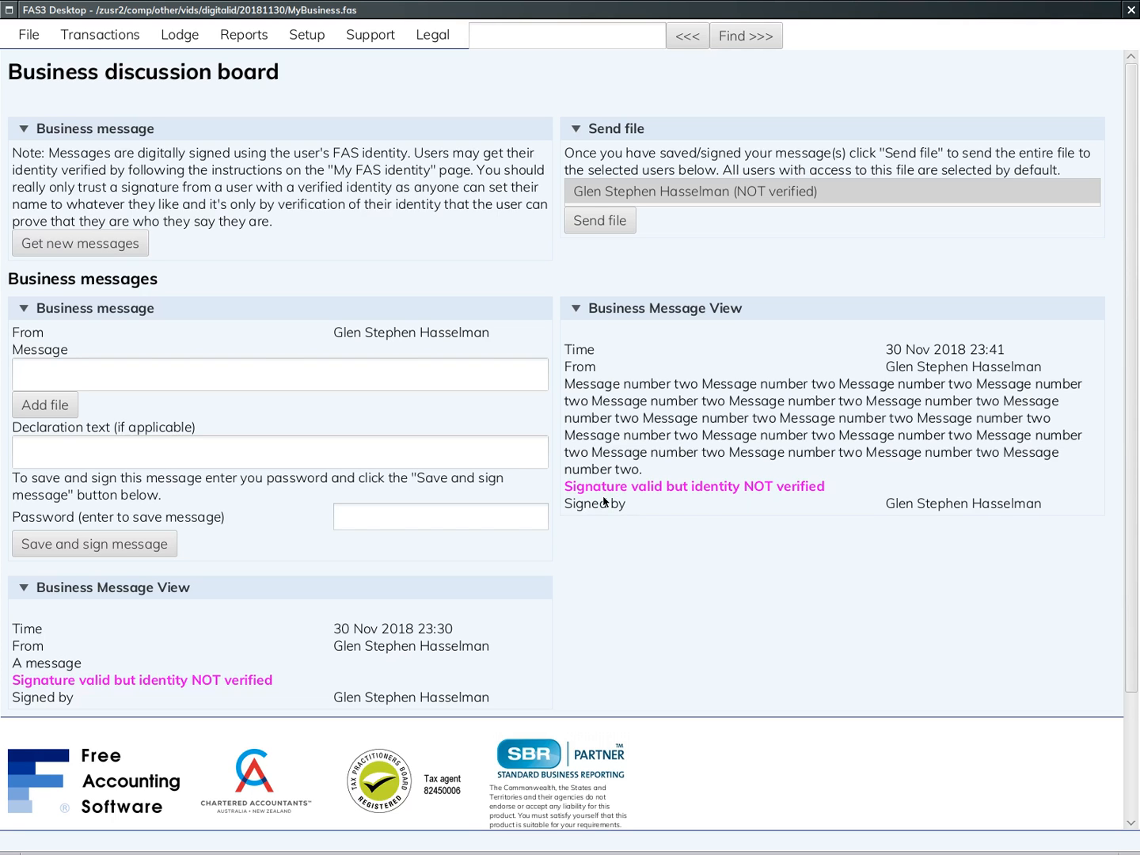
{"action": "mouse_move", "coordinate": [730, 501]}
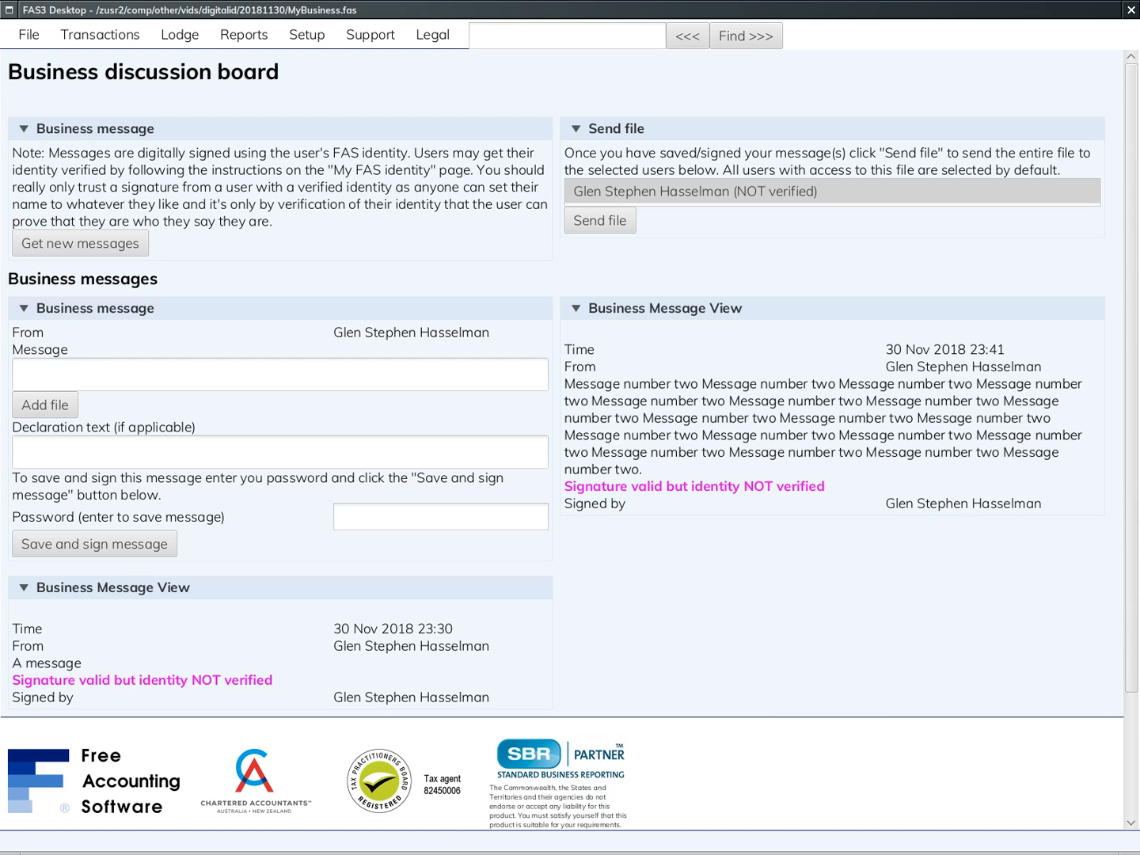
{"action": "mouse_move", "coordinate": [536, 583]}
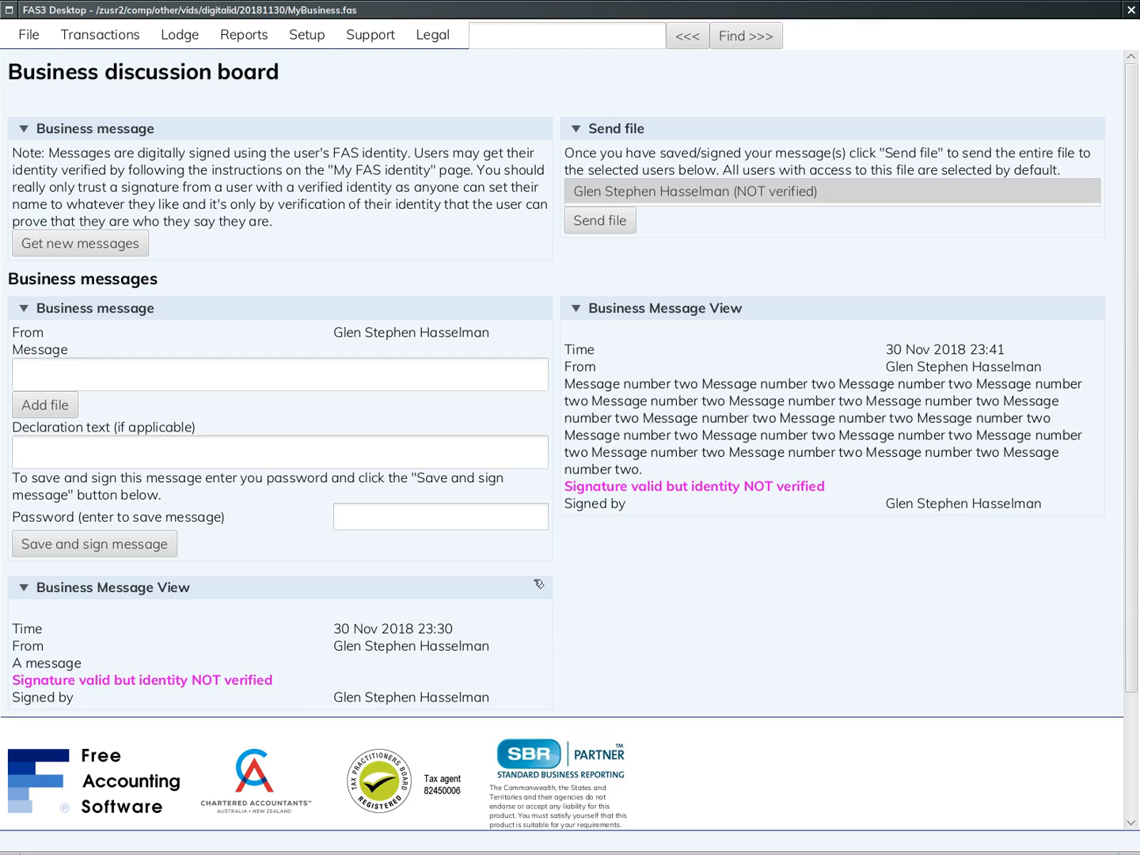
{"action": "mouse_move", "coordinate": [748, 500]}
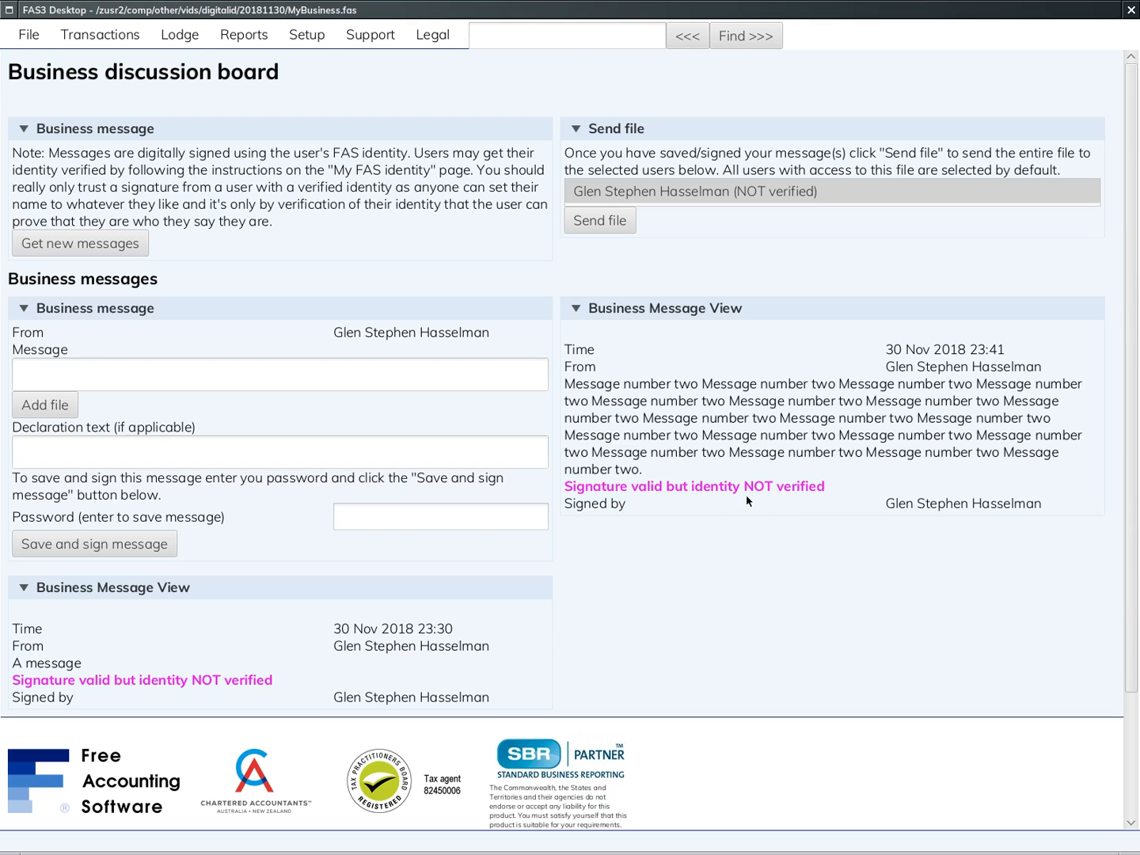
{"action": "mouse_move", "coordinate": [802, 527]}
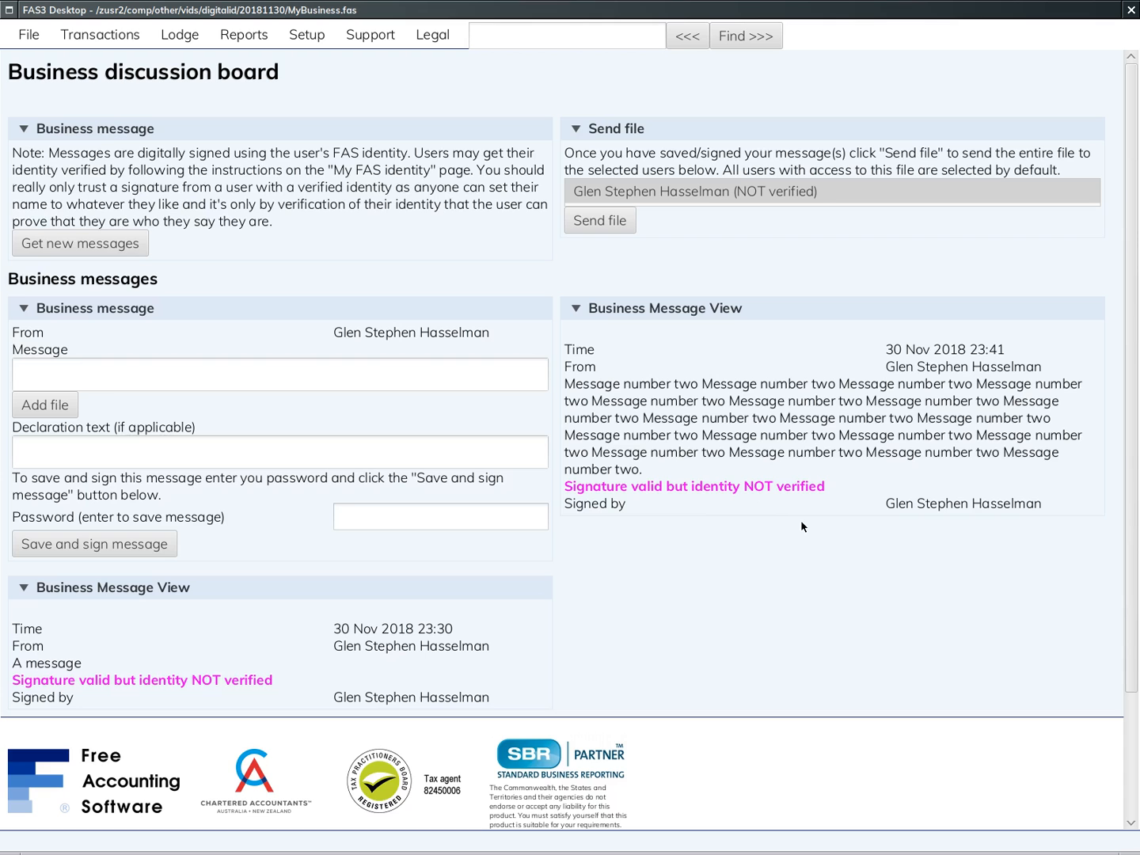
{"action": "mouse_move", "coordinate": [853, 521]}
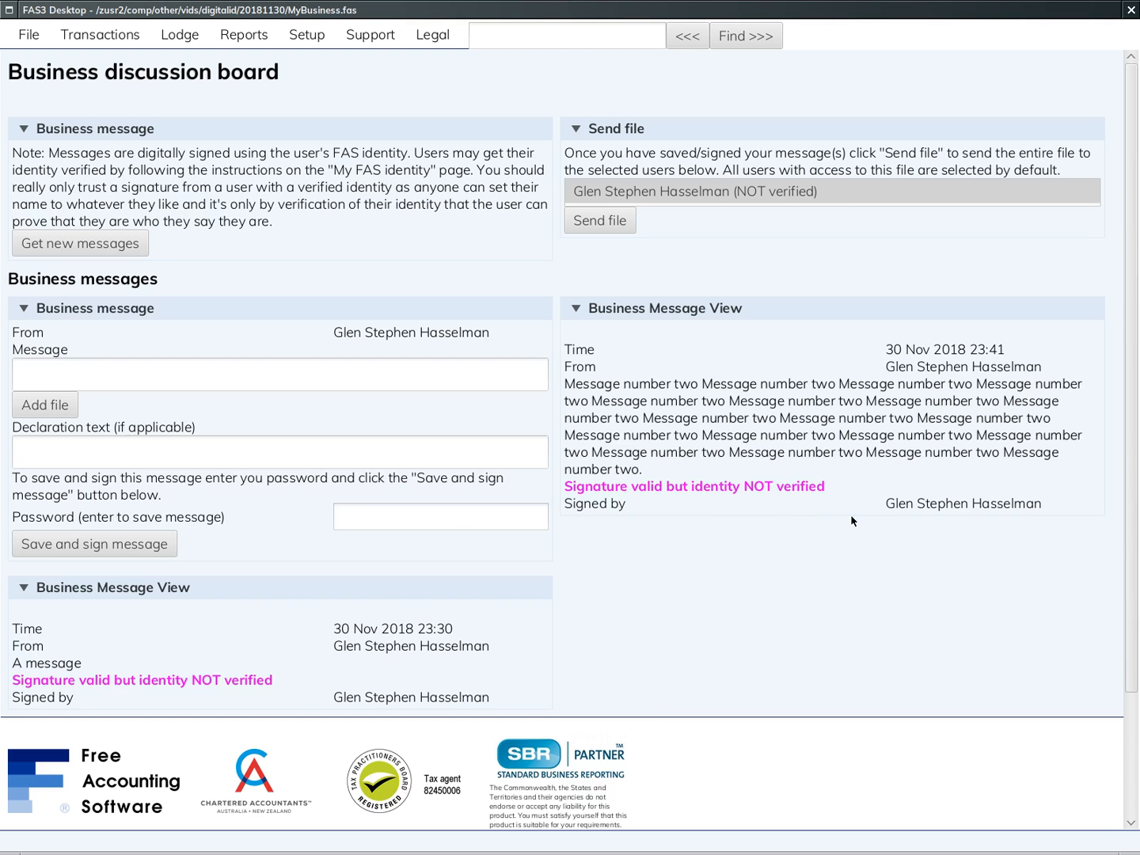
{"action": "mouse_move", "coordinate": [902, 515]}
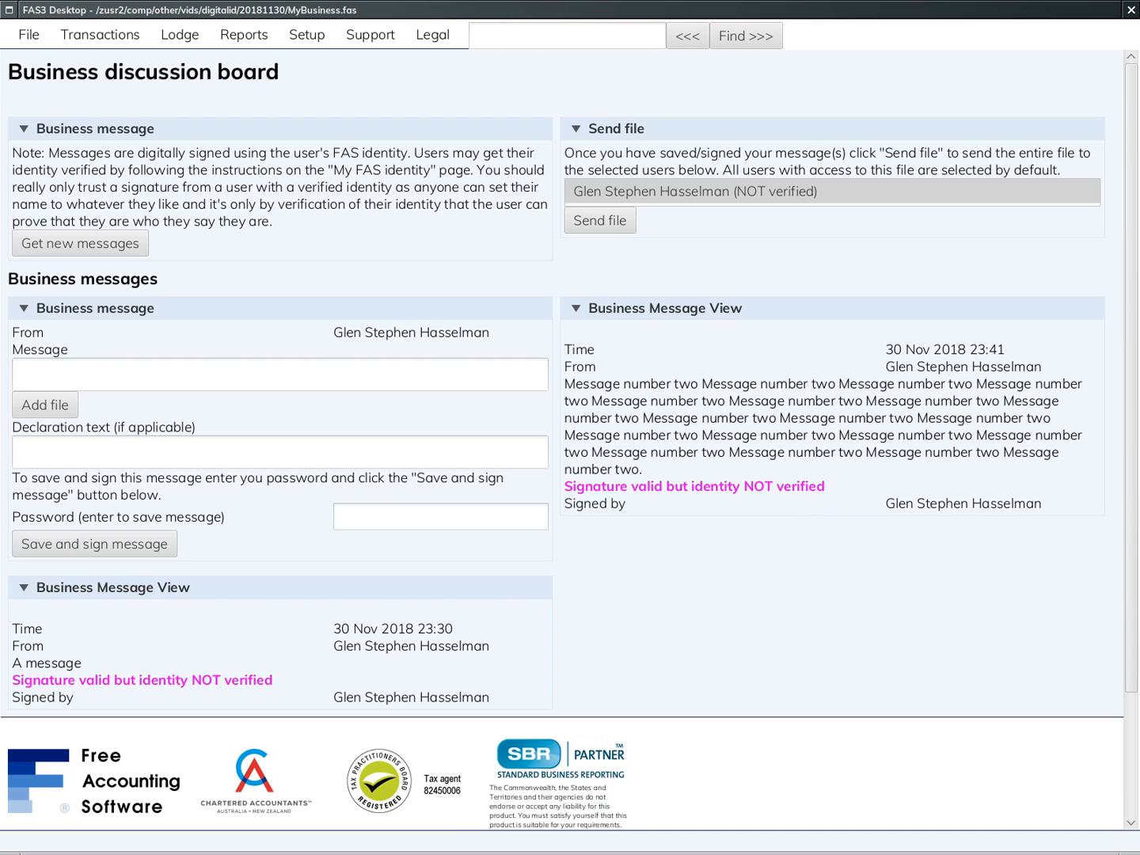
{"action": "mouse_move", "coordinate": [792, 537]}
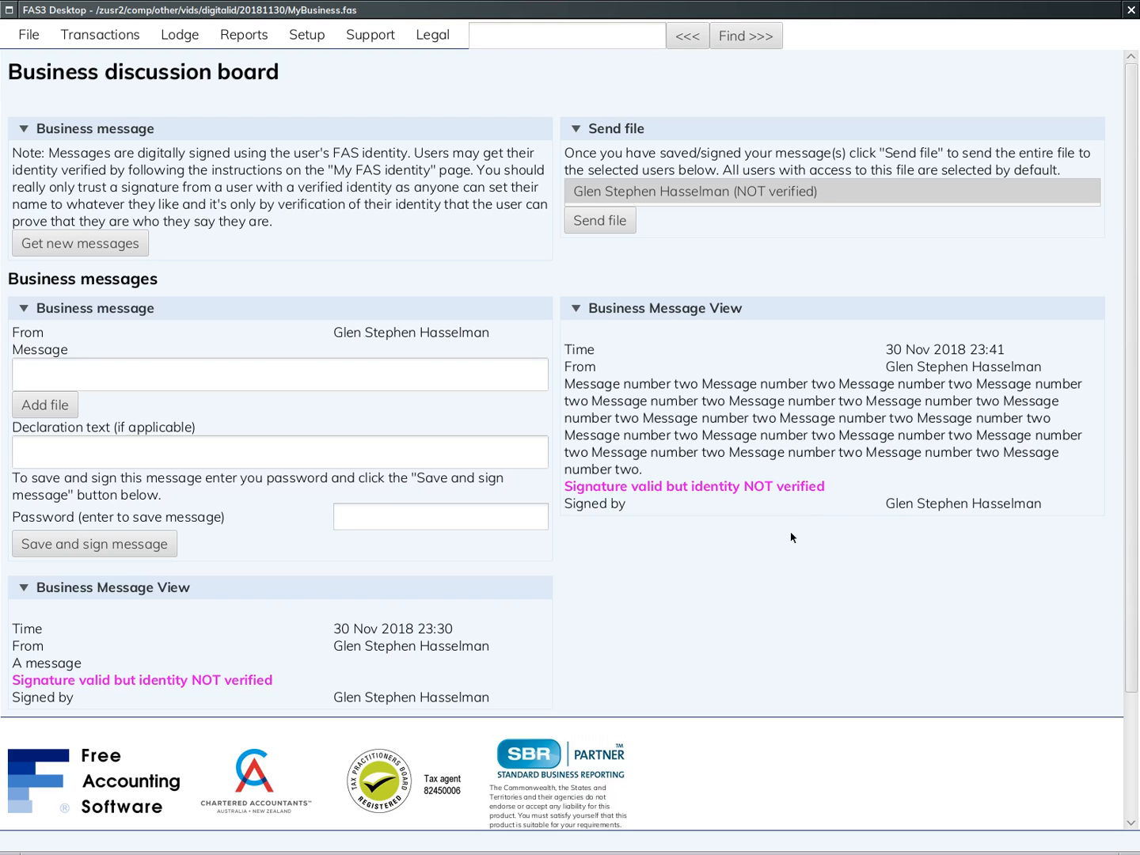
{"action": "mouse_move", "coordinate": [778, 542]}
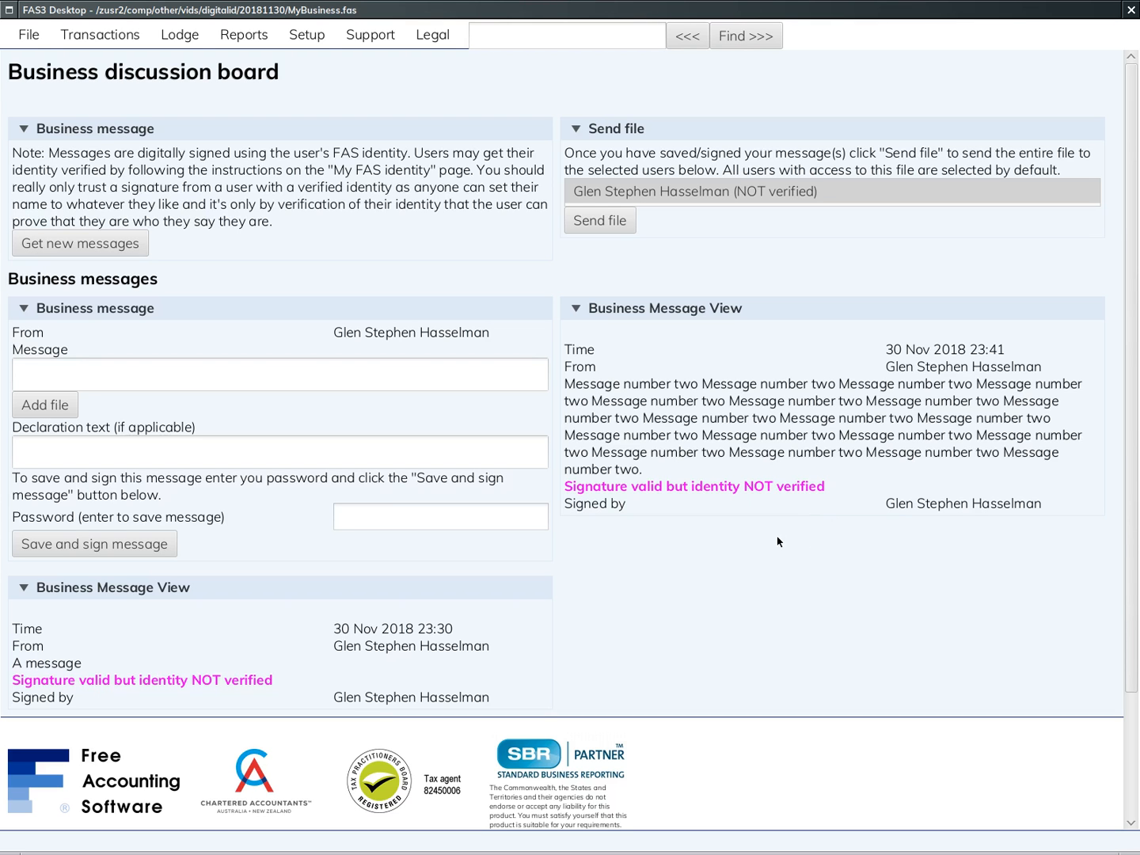
{"action": "mouse_move", "coordinate": [765, 514]}
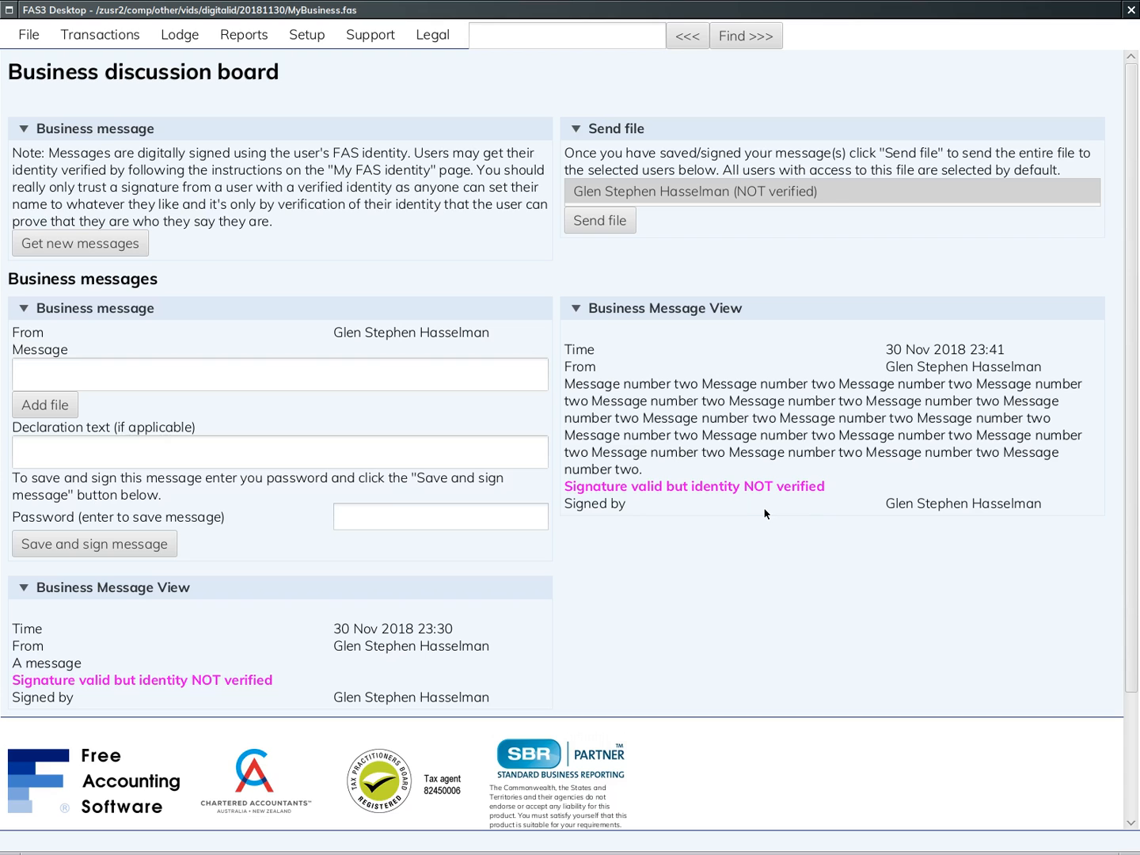
{"action": "mouse_move", "coordinate": [697, 504]}
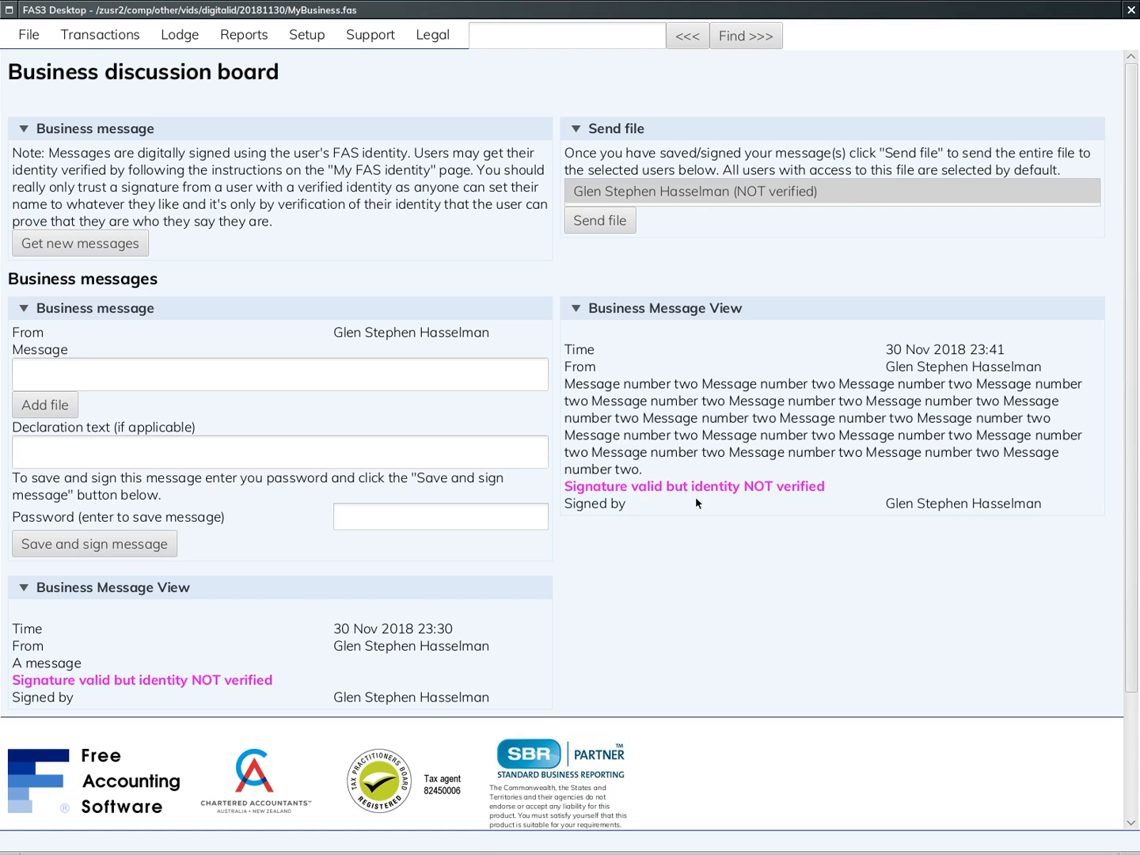
{"action": "mouse_move", "coordinate": [705, 524]}
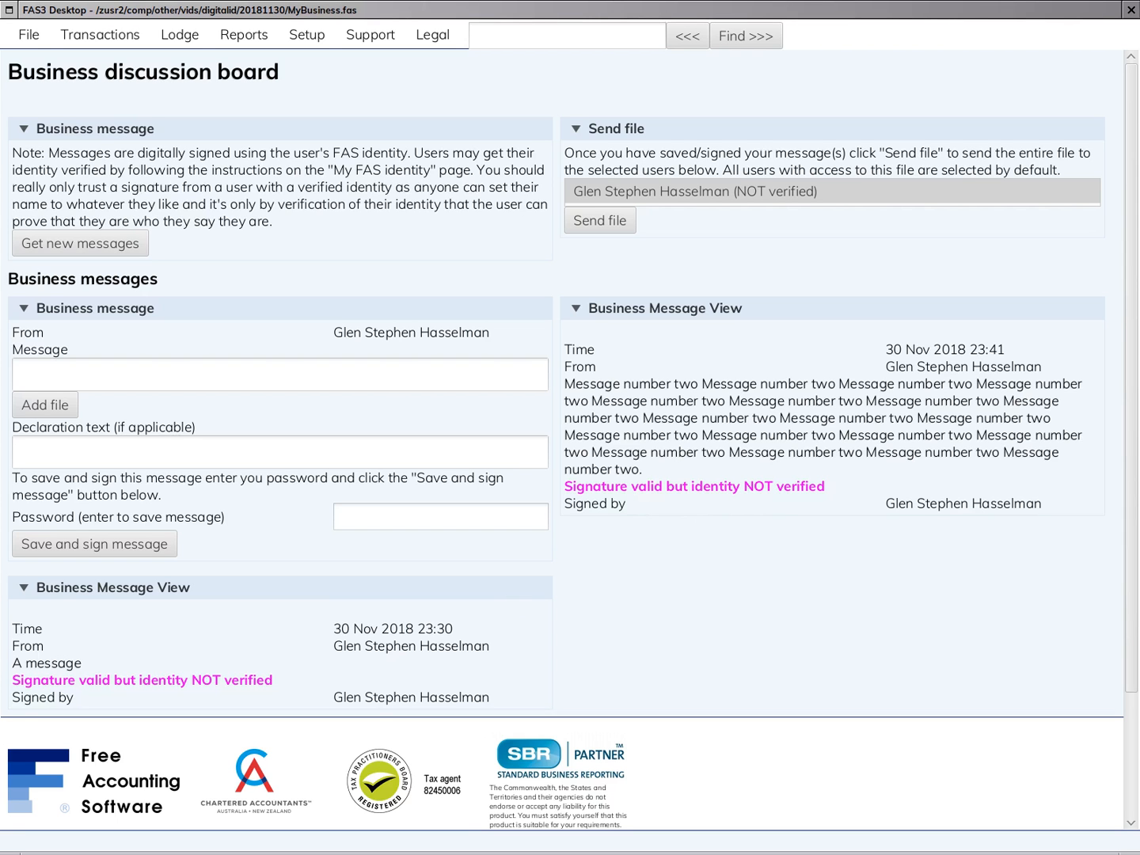
{"action": "mouse_move", "coordinate": [237, 637]}
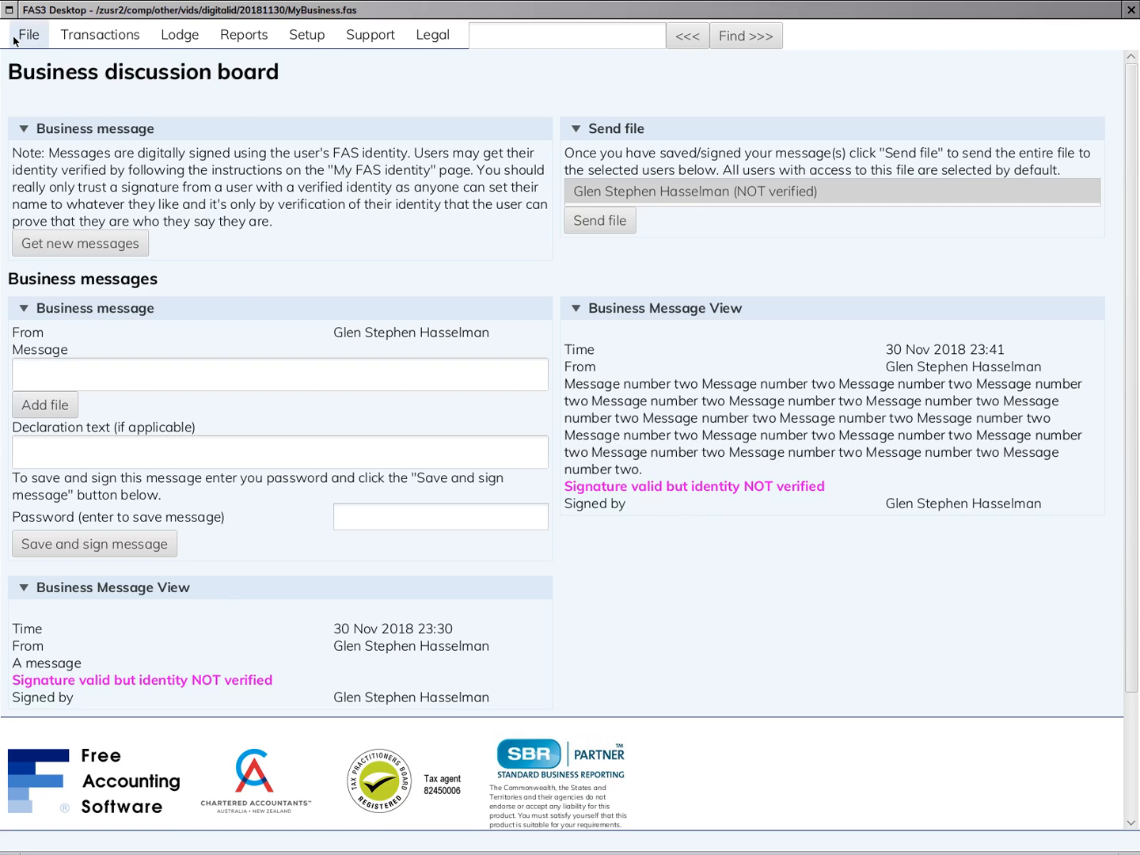
- Open File > My FAS identity to view contact and agent details
{"action": "left_click", "coordinate": [29, 34]}
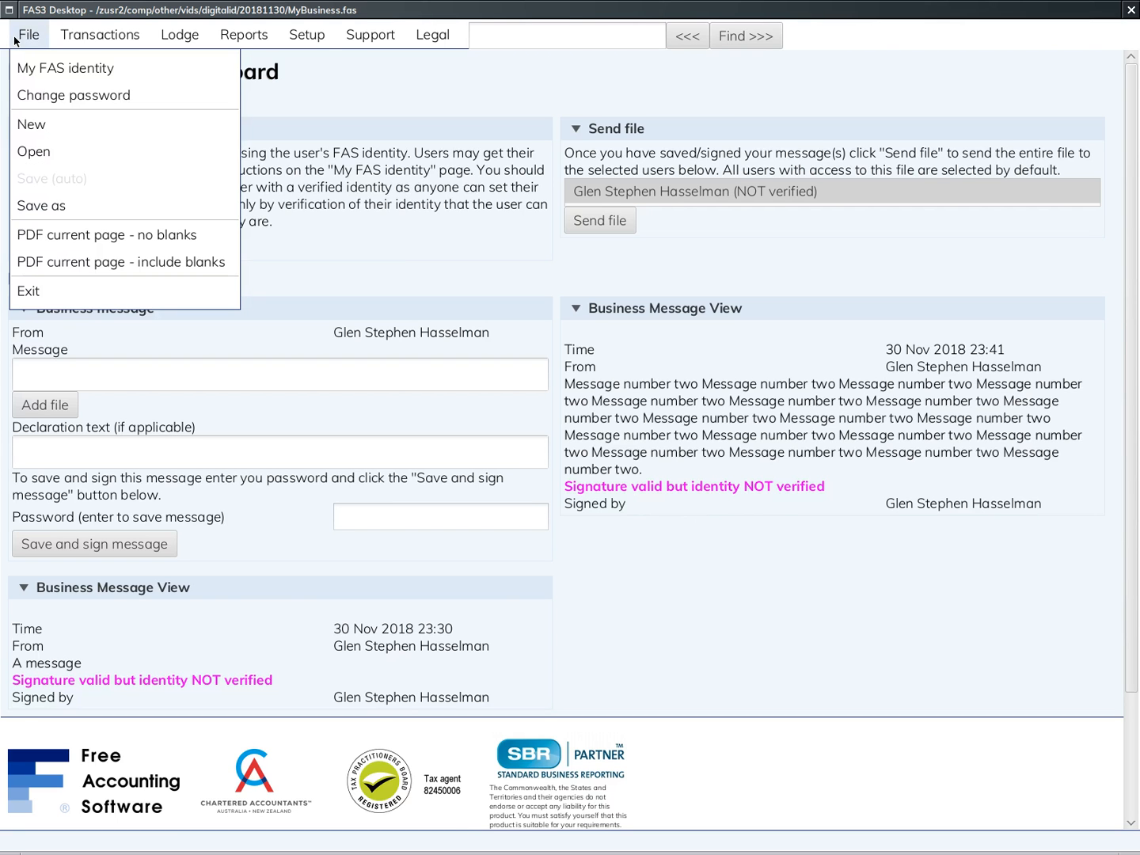
{"action": "mouse_move", "coordinate": [36, 46]}
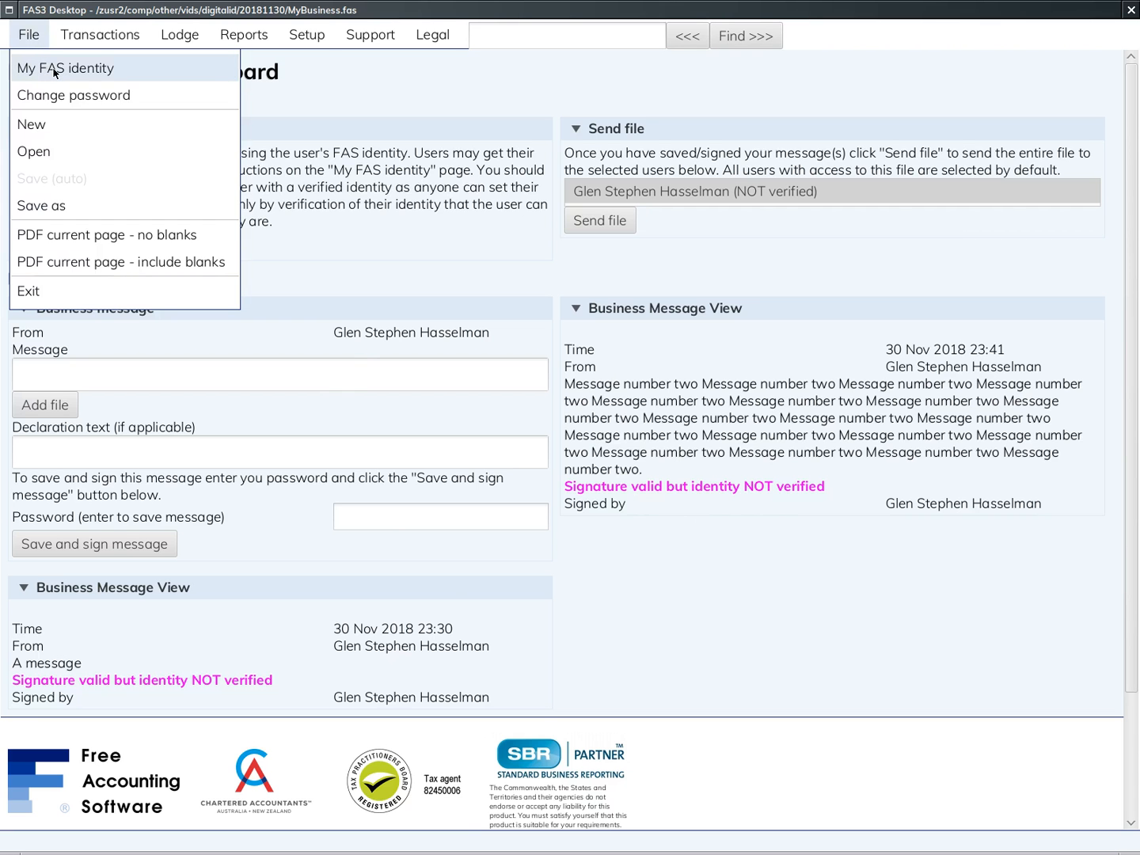
{"action": "left_click", "coordinate": [65, 68]}
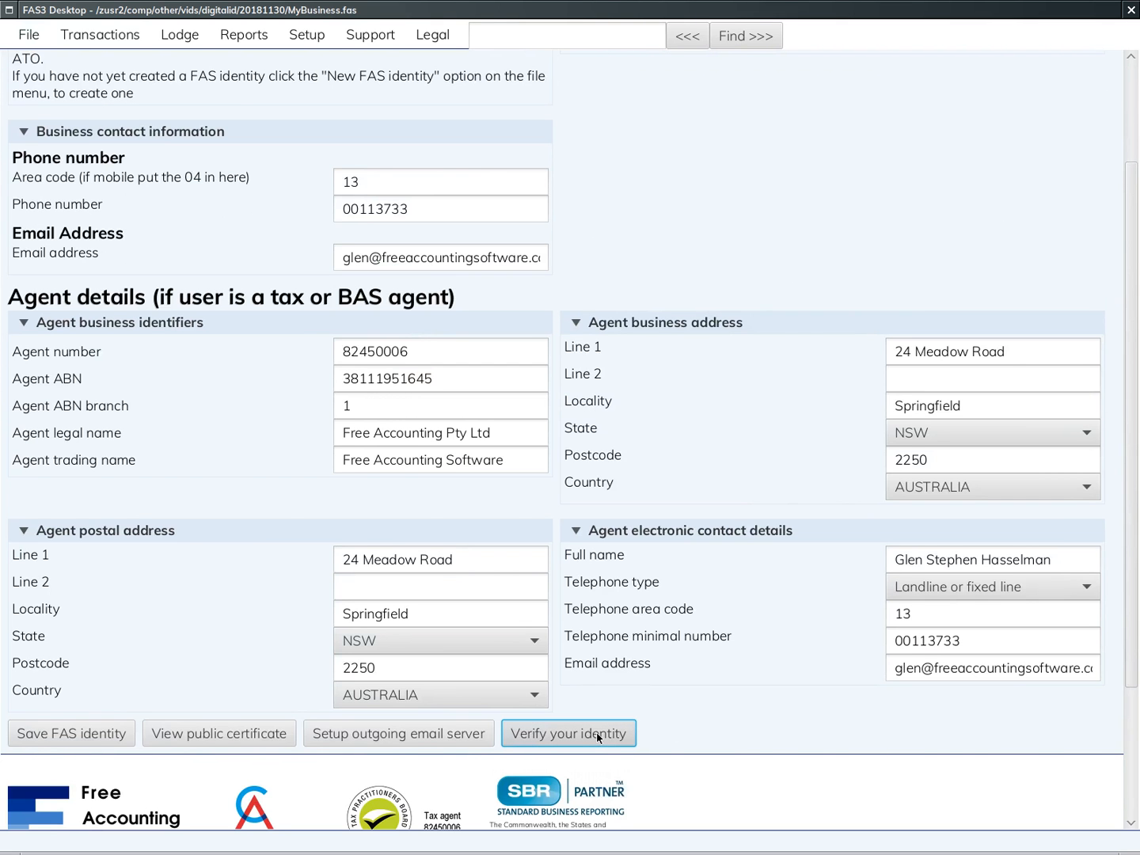
{"action": "left_click", "coordinate": [568, 733]}
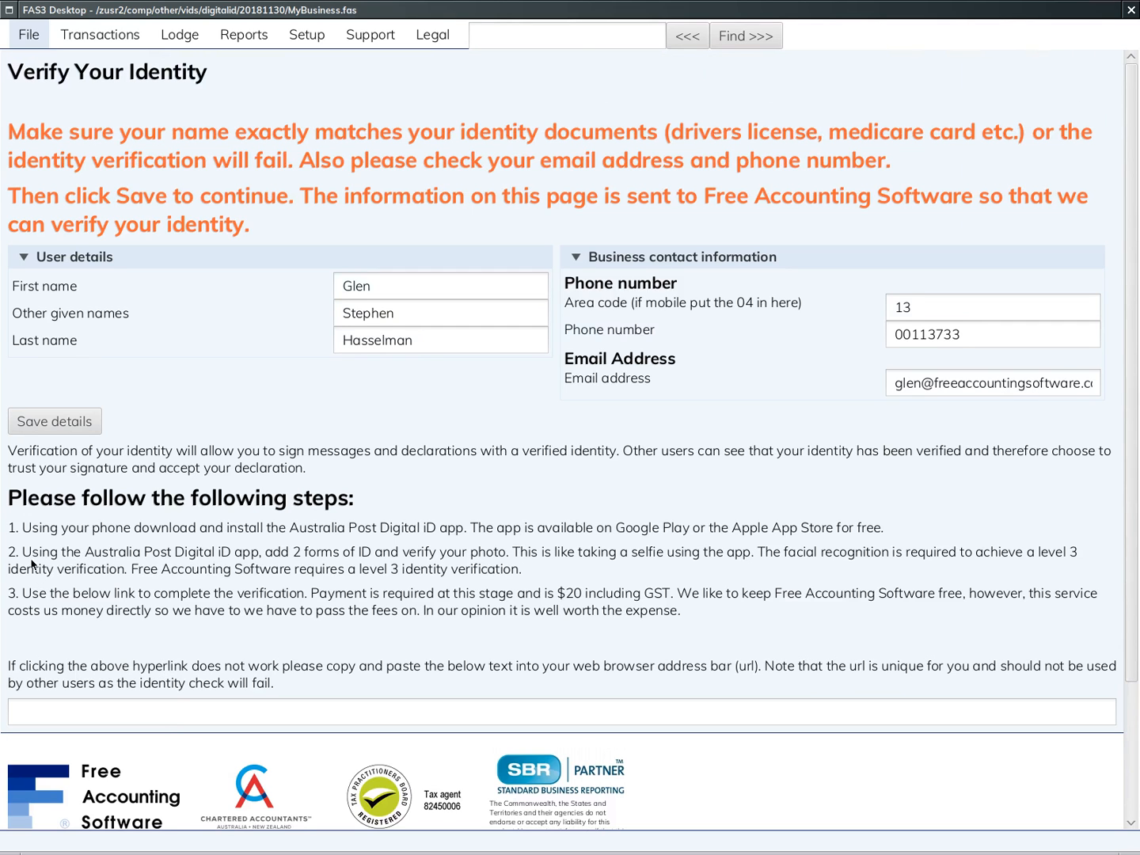
{"action": "mouse_move", "coordinate": [229, 534]}
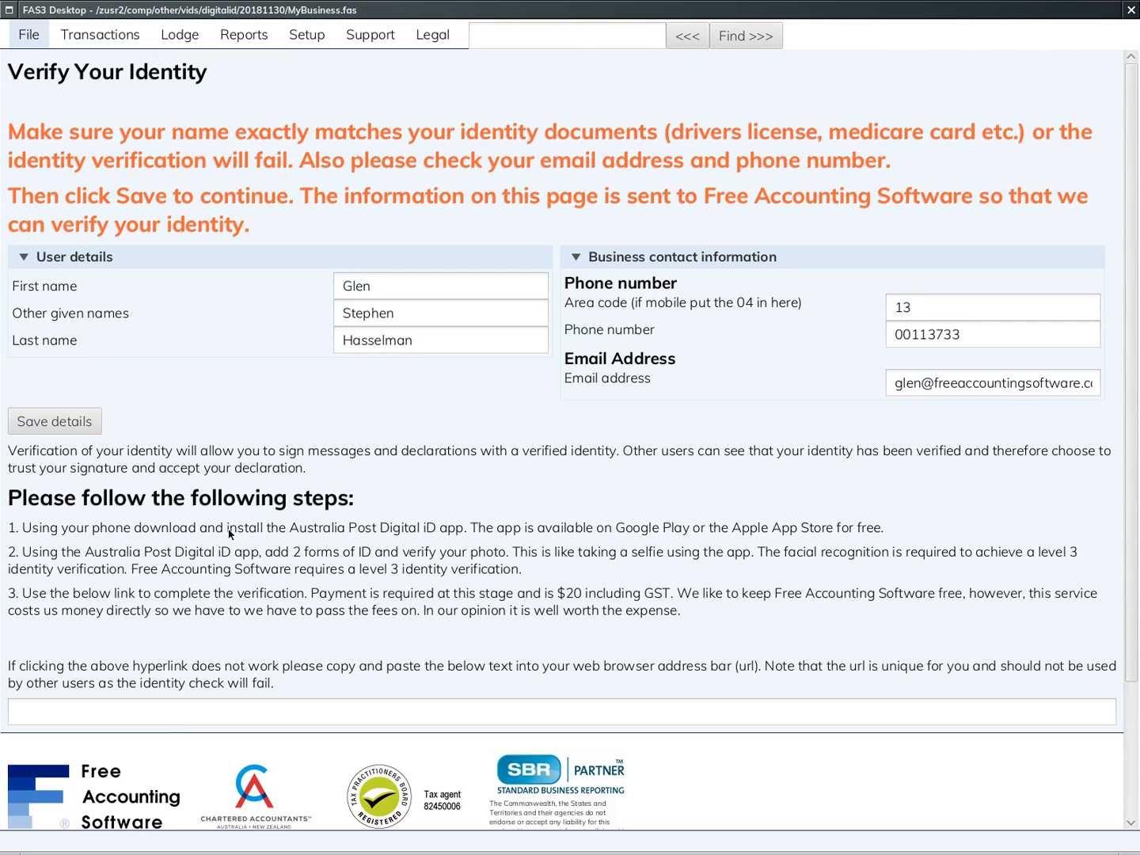
{"action": "mouse_move", "coordinate": [427, 538]}
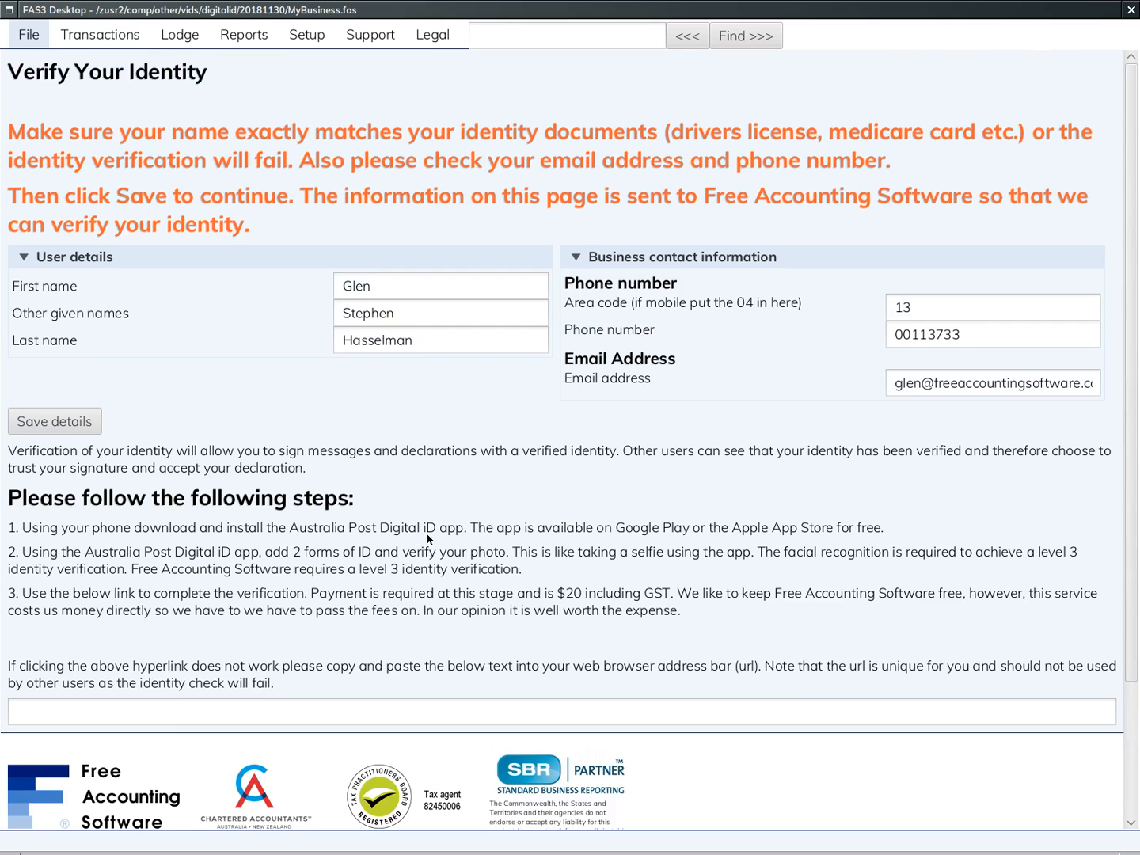
{"action": "mouse_move", "coordinate": [454, 544]}
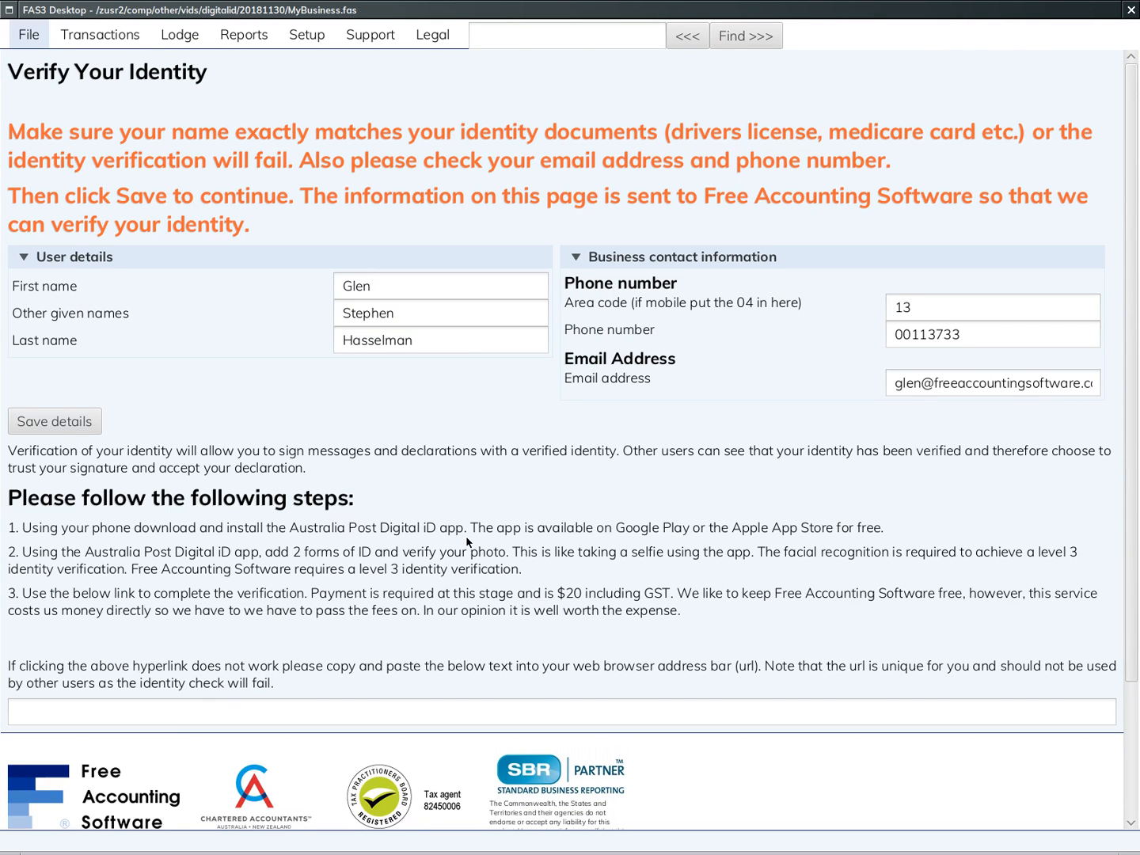
{"action": "mouse_move", "coordinate": [489, 542]}
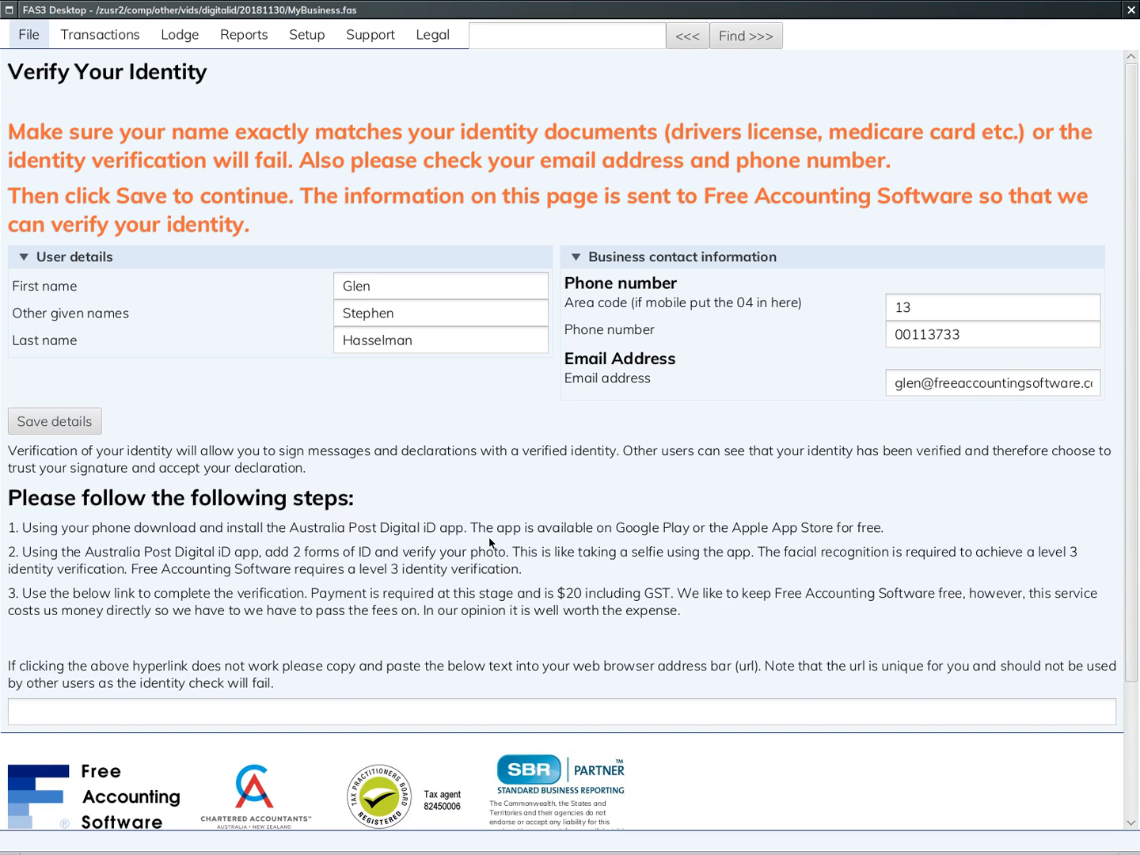
{"action": "mouse_move", "coordinate": [229, 559]}
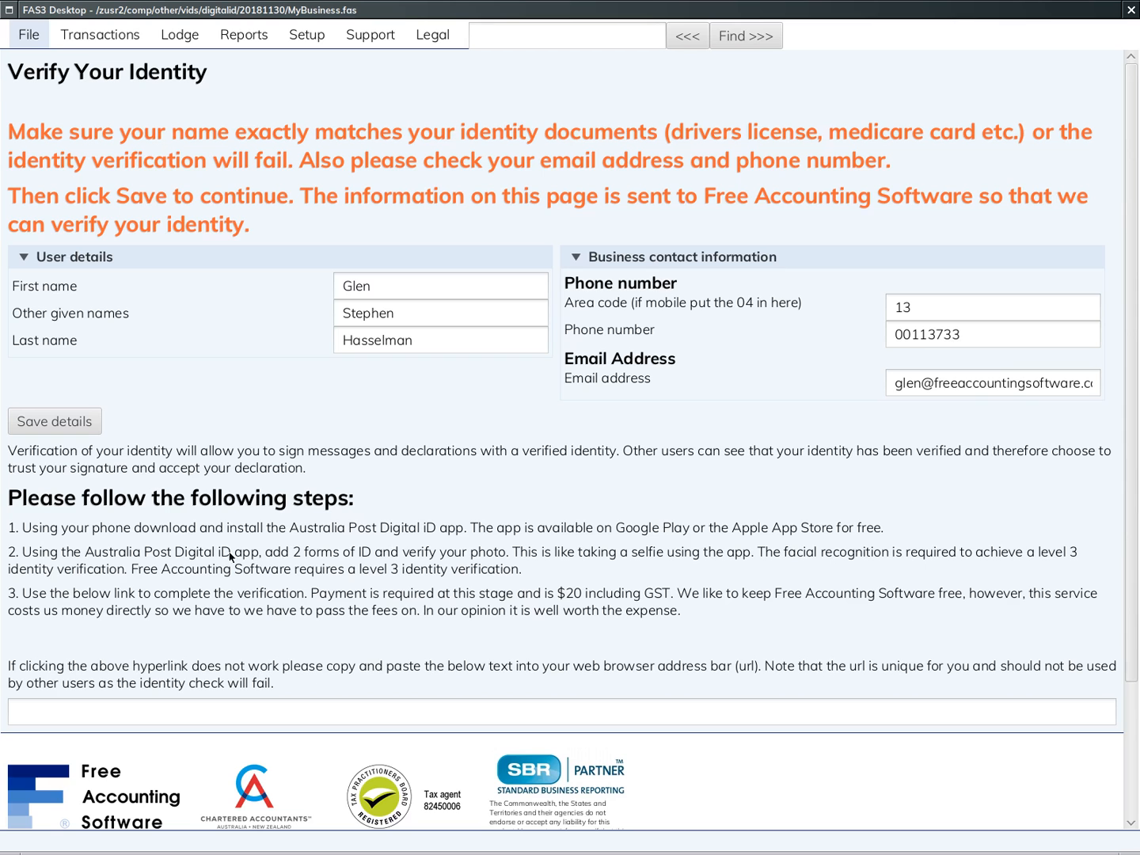
{"action": "mouse_move", "coordinate": [292, 562]}
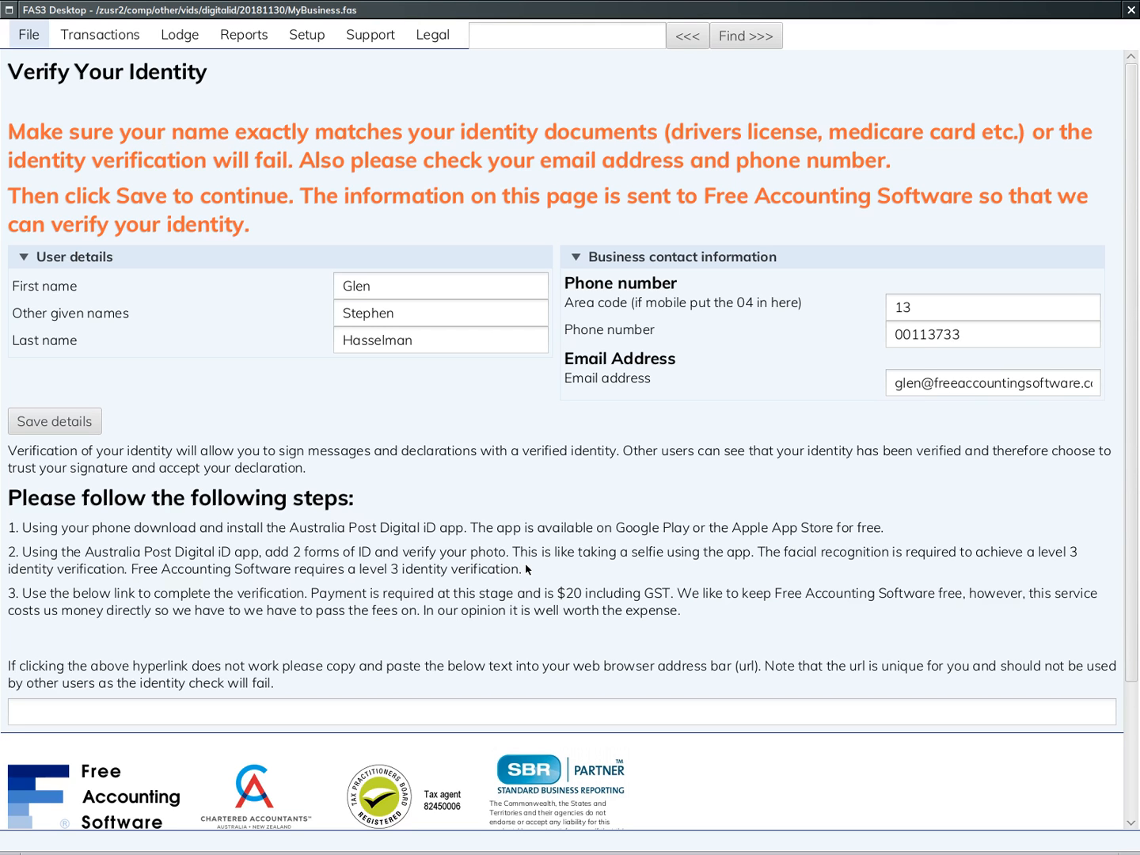
{"action": "mouse_move", "coordinate": [156, 553]}
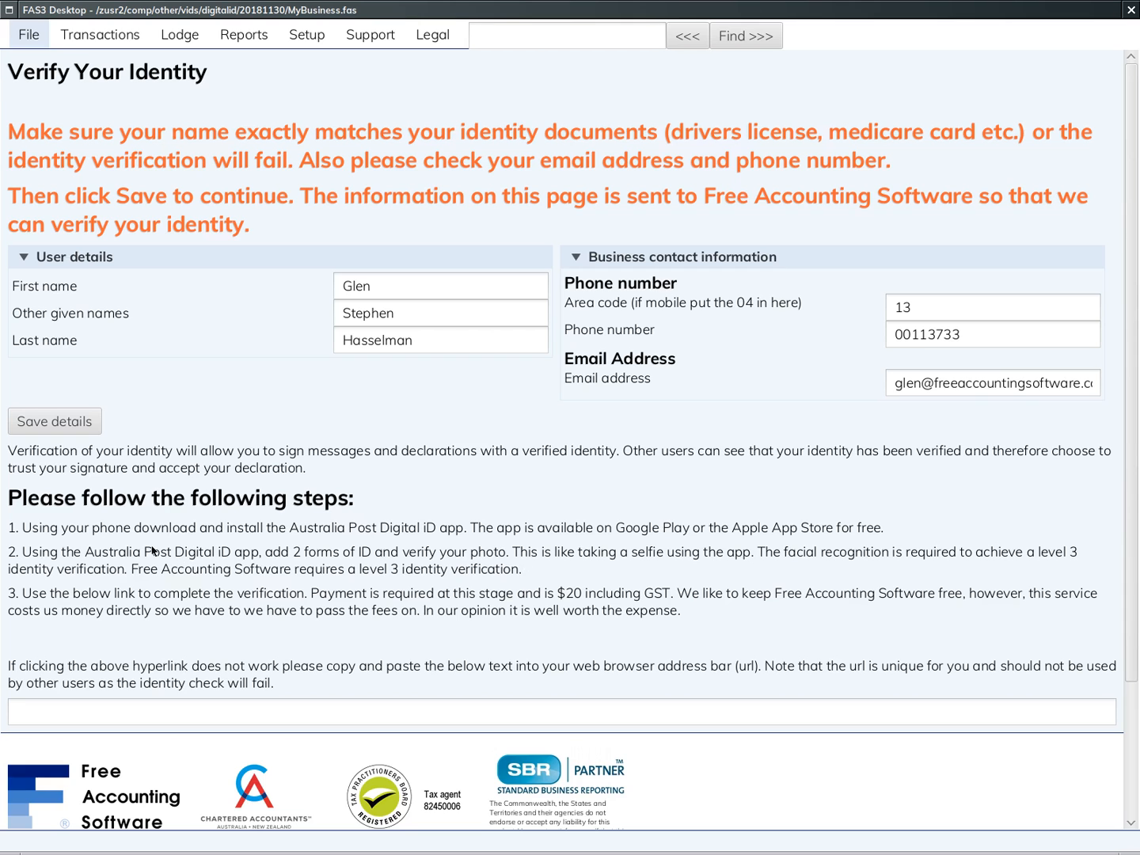
{"action": "mouse_move", "coordinate": [217, 573]}
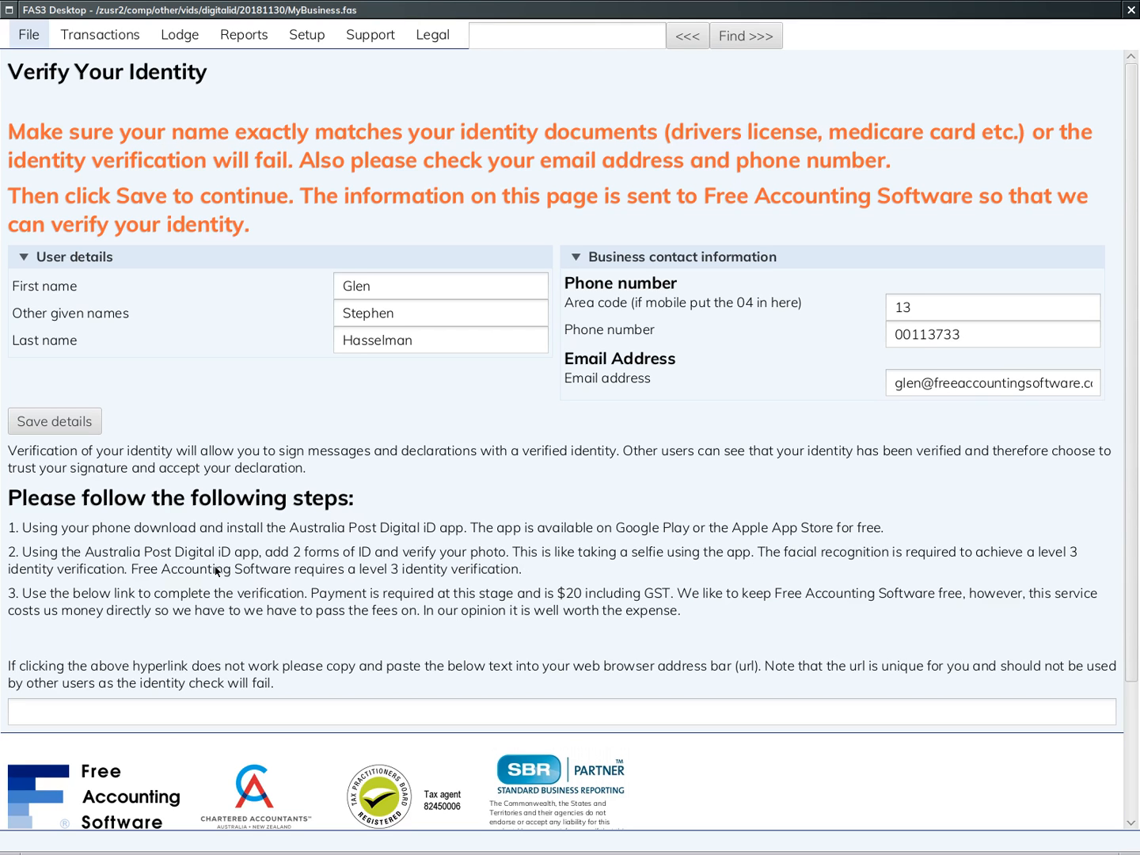
{"action": "mouse_move", "coordinate": [208, 566]}
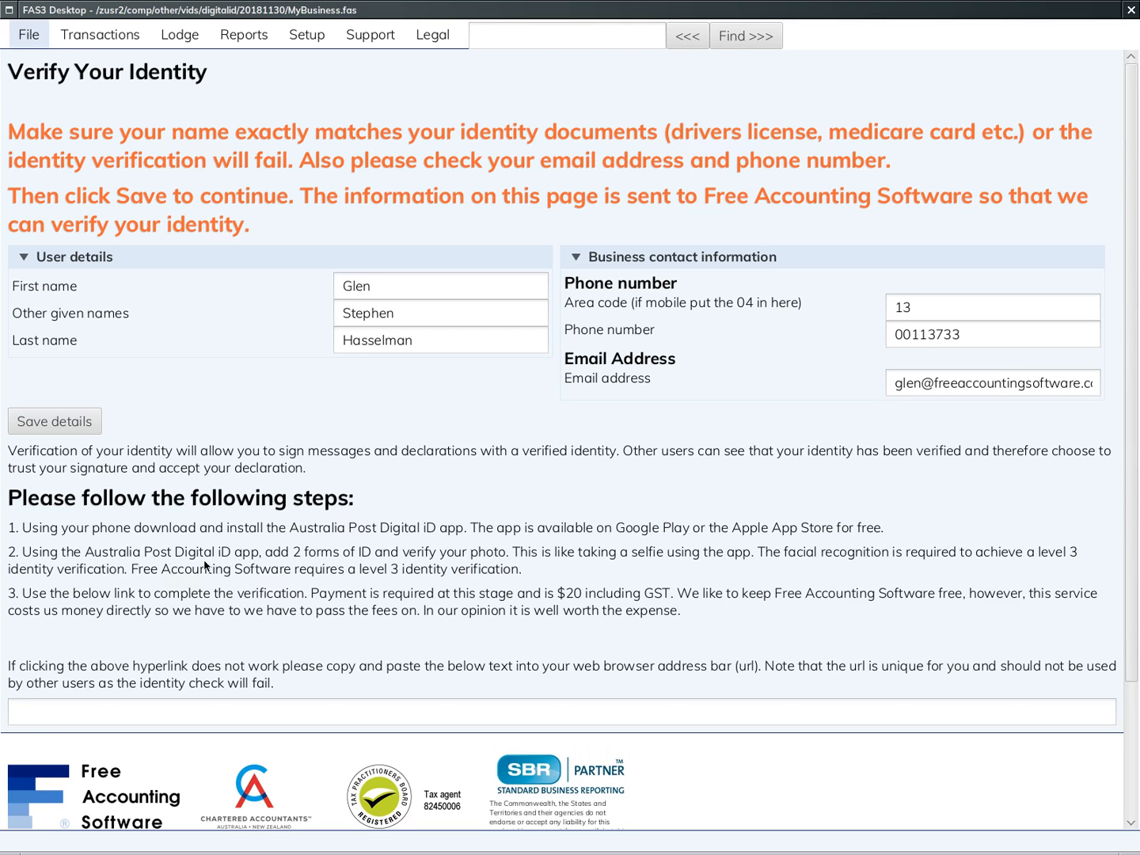
{"action": "mouse_move", "coordinate": [175, 583]}
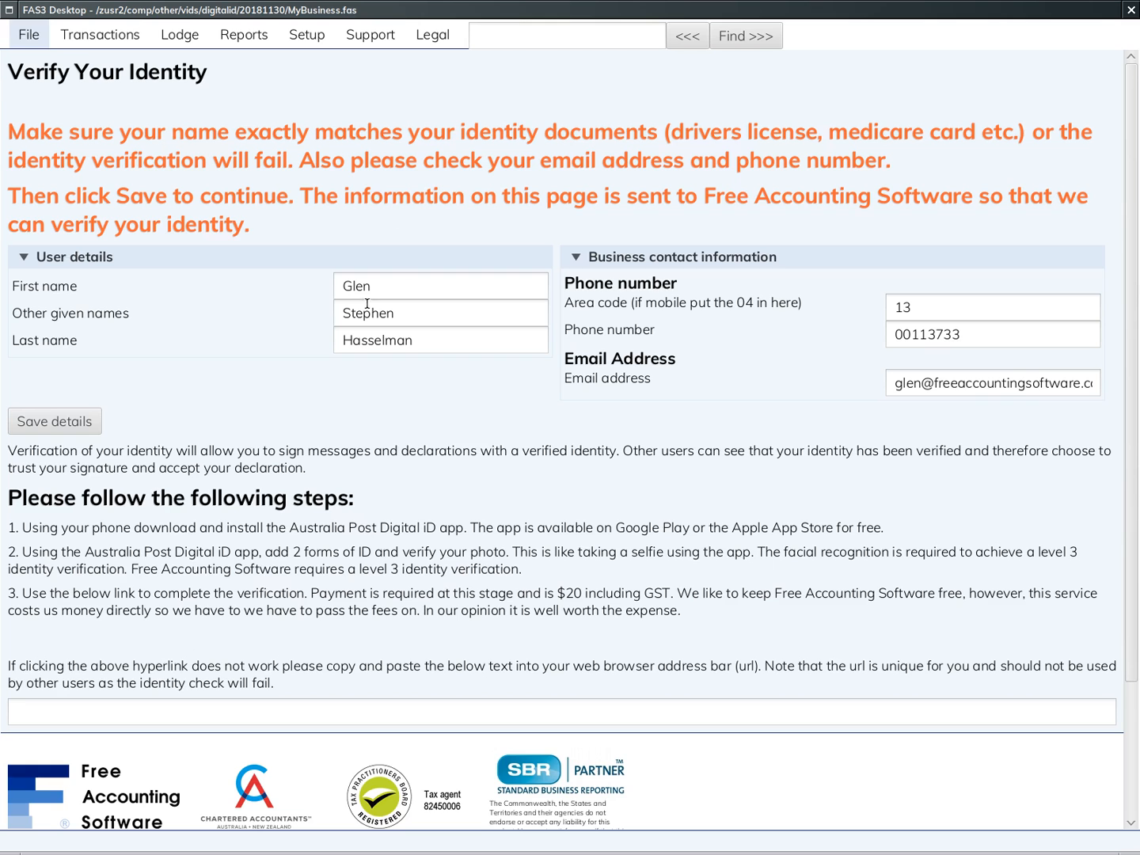
- Check the first name entry and save the identity details
{"action": "left_click", "coordinate": [439, 286]}
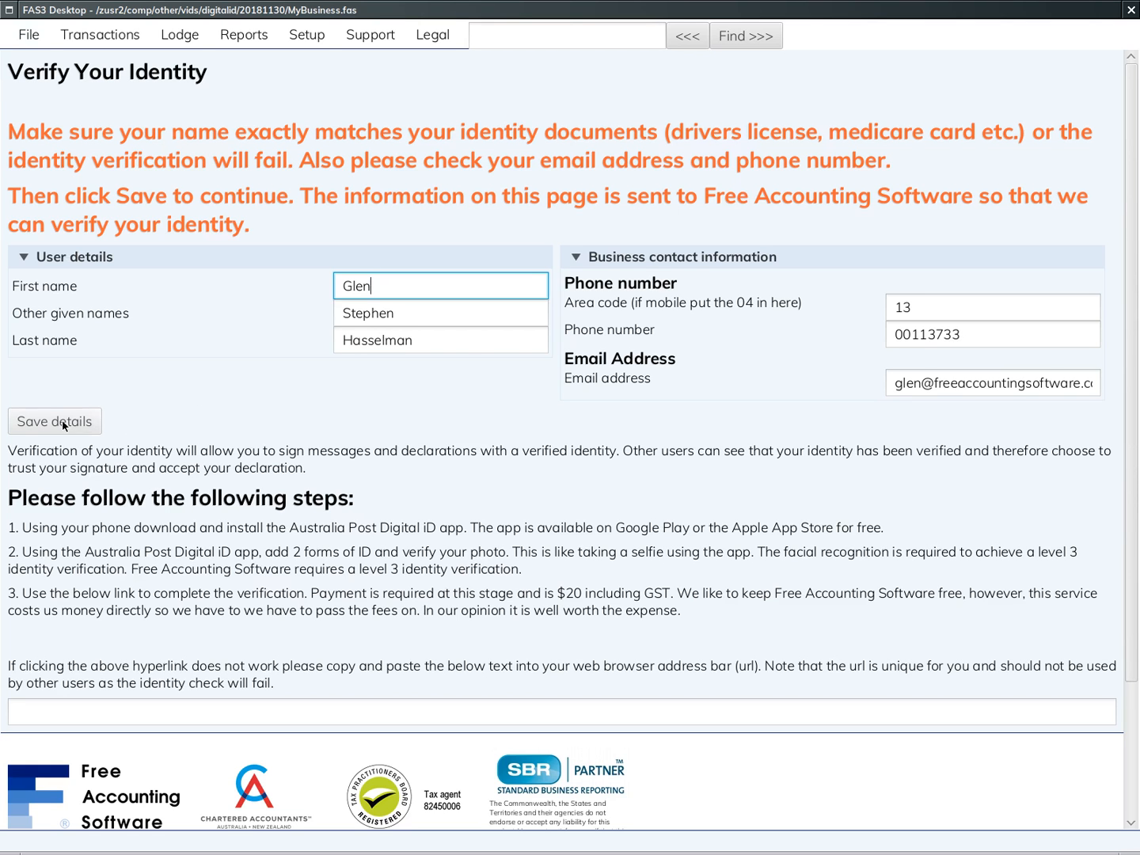
{"action": "left_click", "coordinate": [54, 421]}
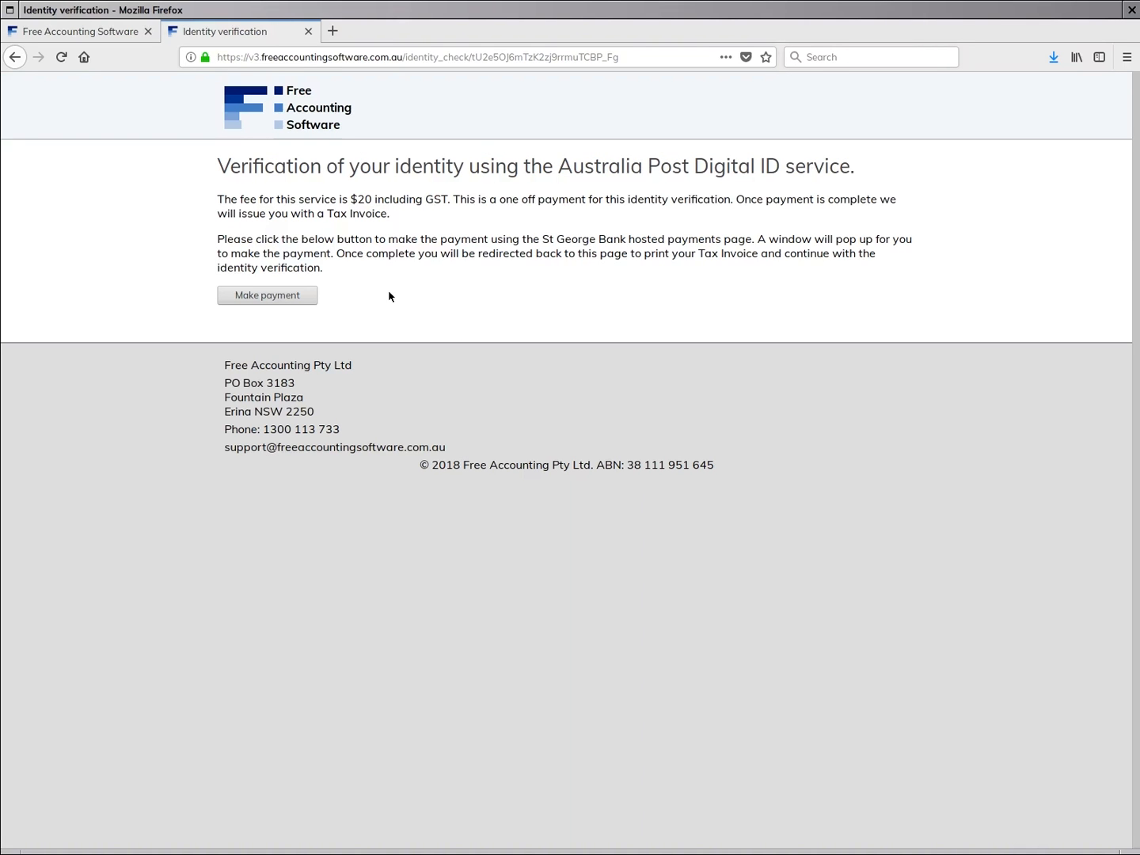
{"action": "mouse_move", "coordinate": [289, 225]}
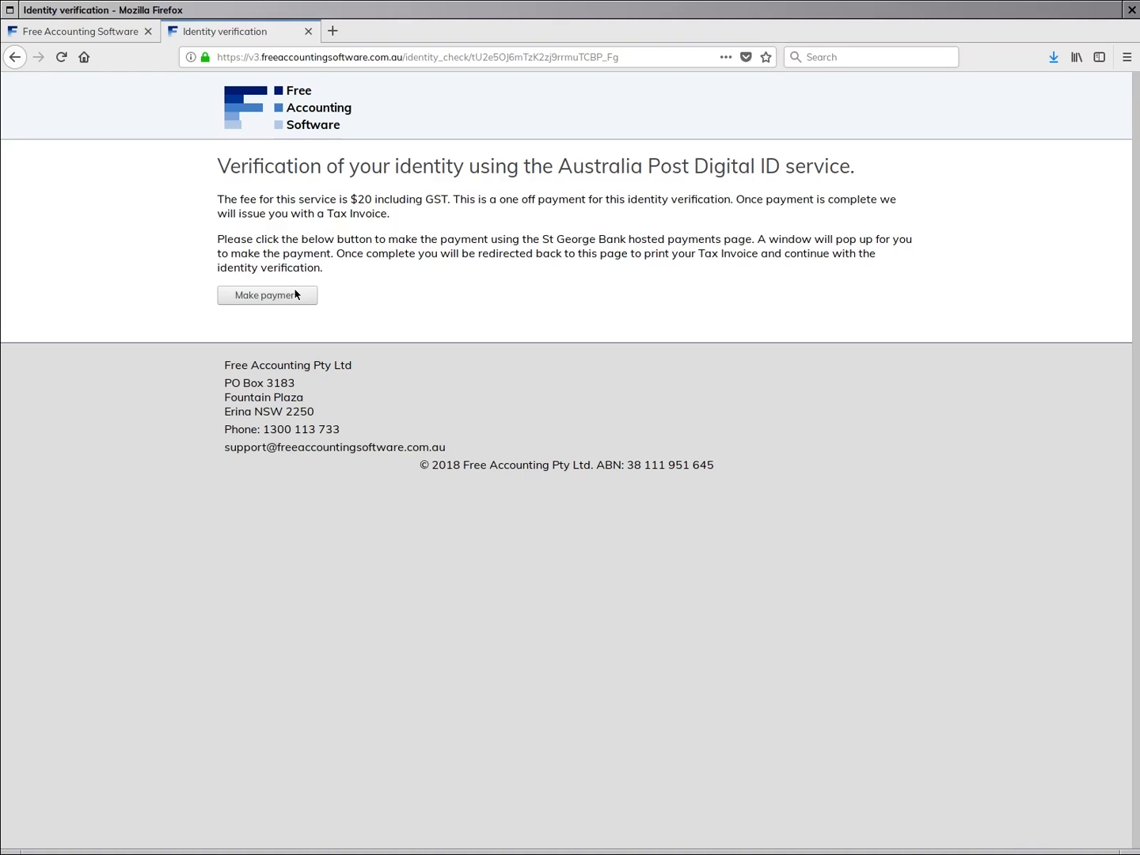
- Pay the $20 verification fee and return to the verification page
{"action": "left_click", "coordinate": [267, 295]}
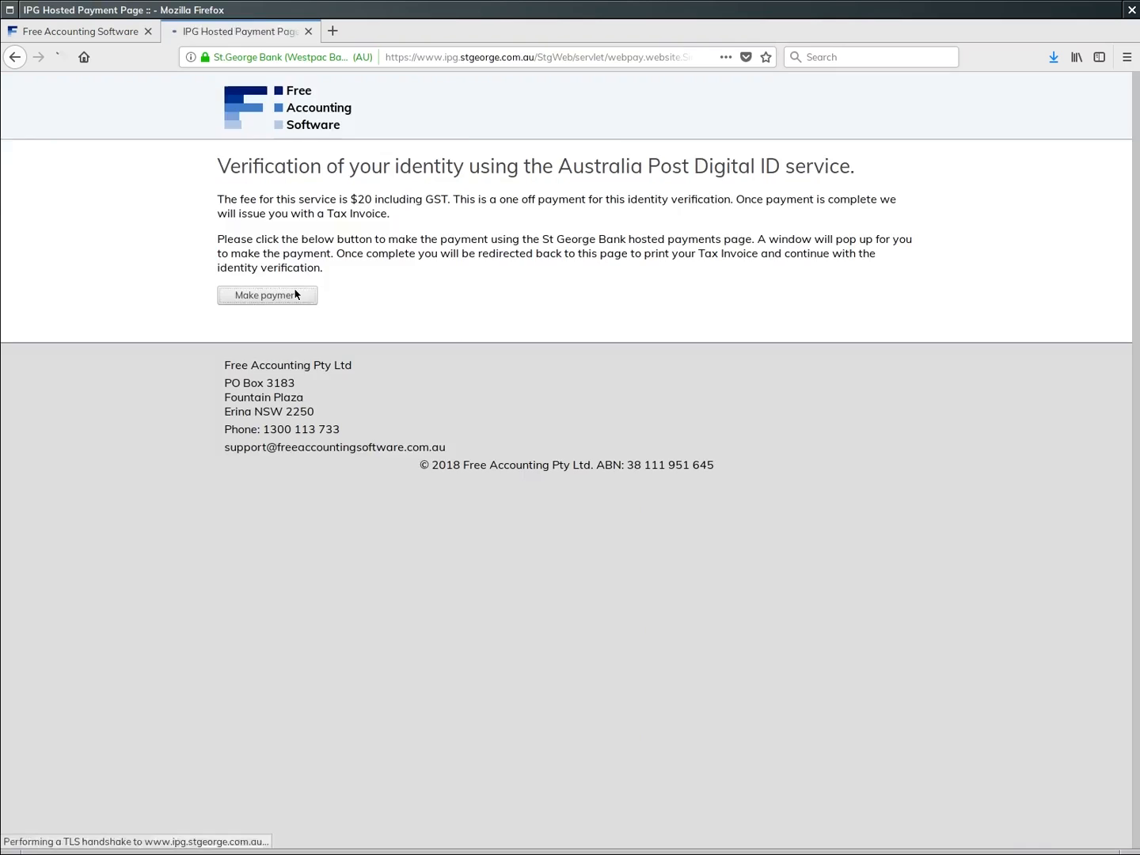
{"action": "left_click", "coordinate": [267, 295]}
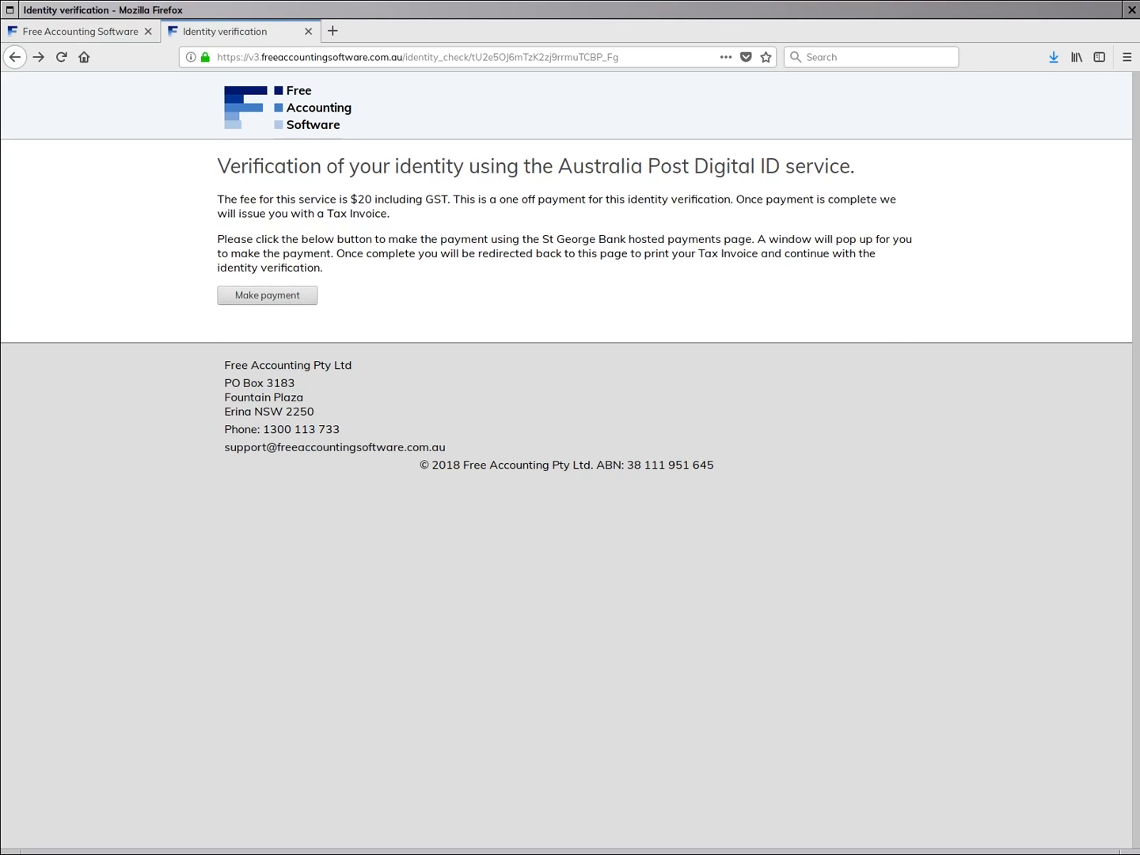
{"action": "left_click", "coordinate": [267, 294]}
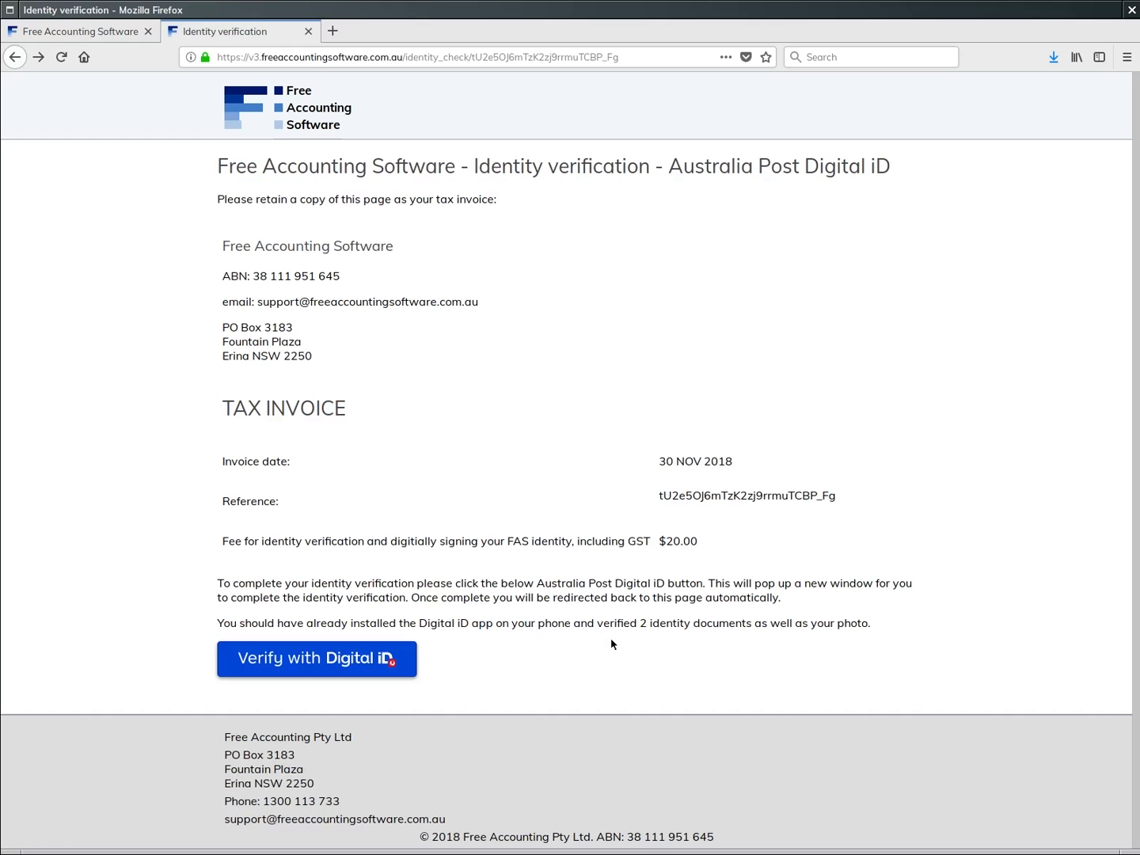
{"action": "mouse_move", "coordinate": [252, 402]}
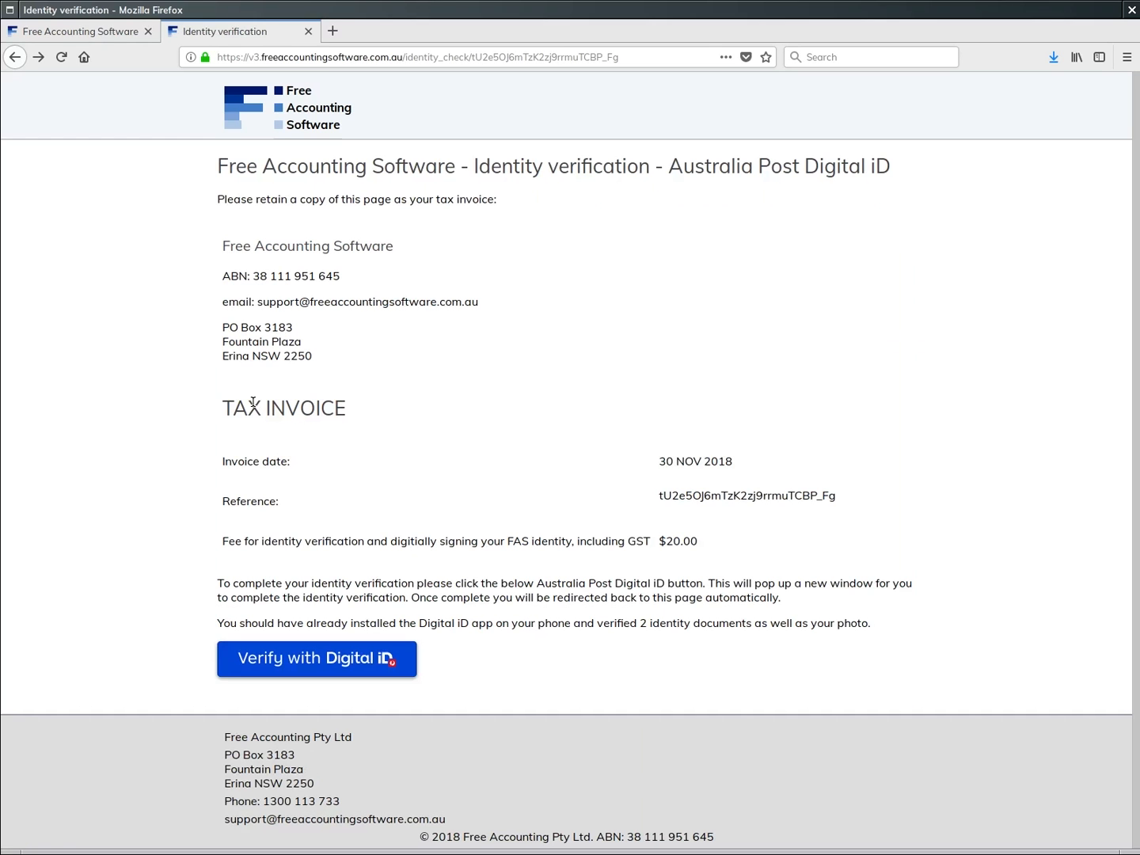
{"action": "mouse_move", "coordinate": [750, 621]}
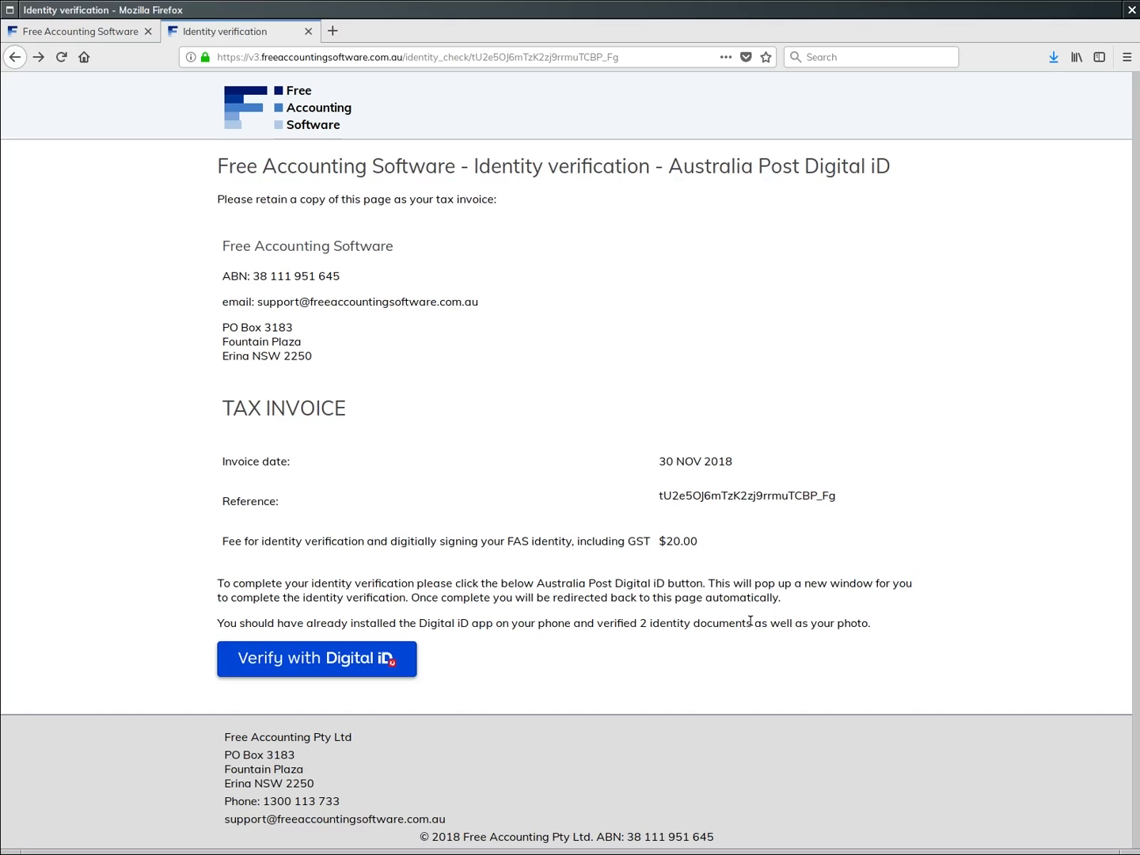
{"action": "mouse_move", "coordinate": [697, 639]}
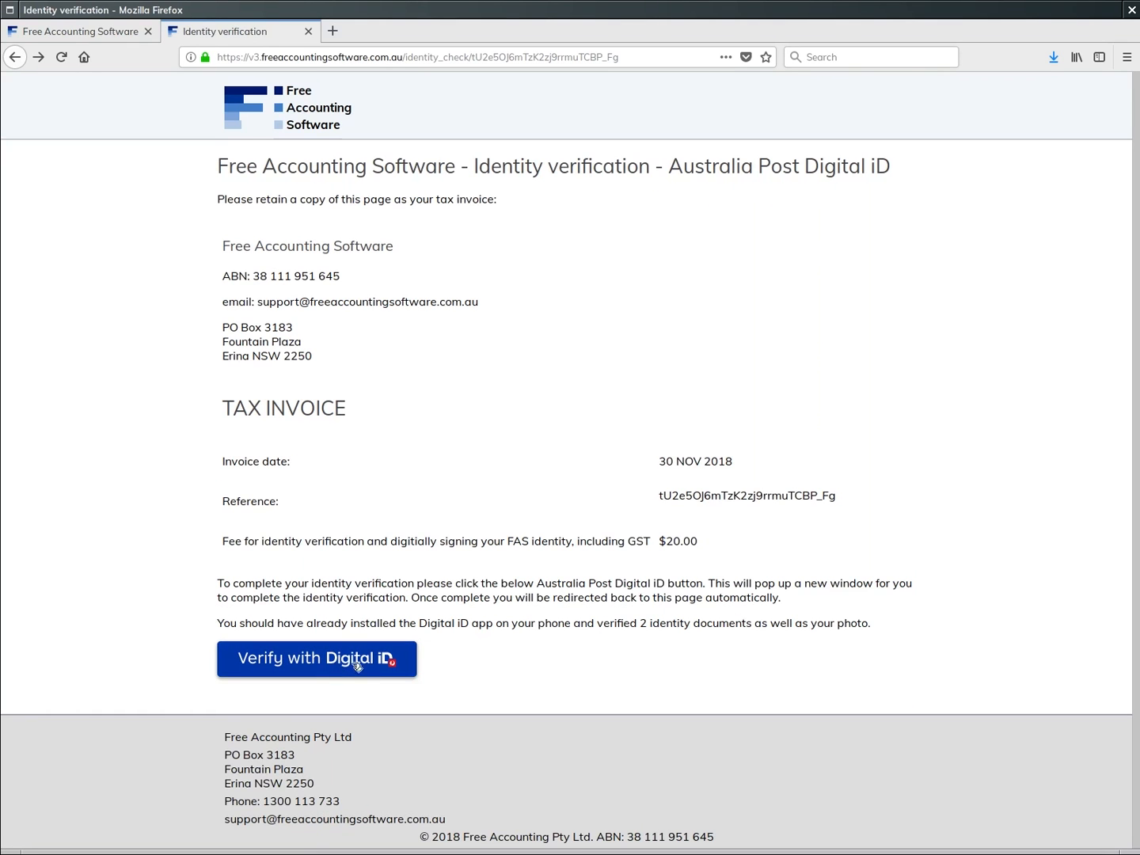
- Start Australia Post Digital iD verification from below the tax invoice
{"action": "left_click", "coordinate": [315, 658]}
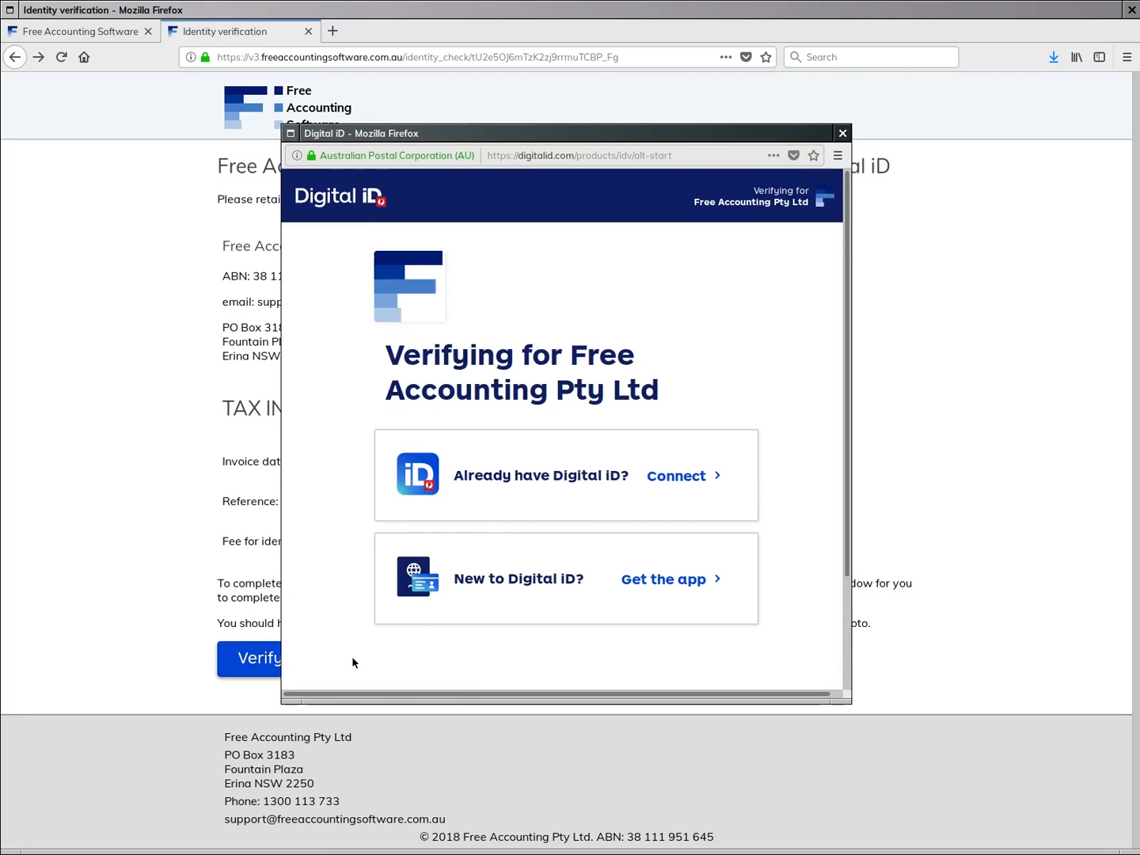
{"action": "mouse_move", "coordinate": [432, 604]}
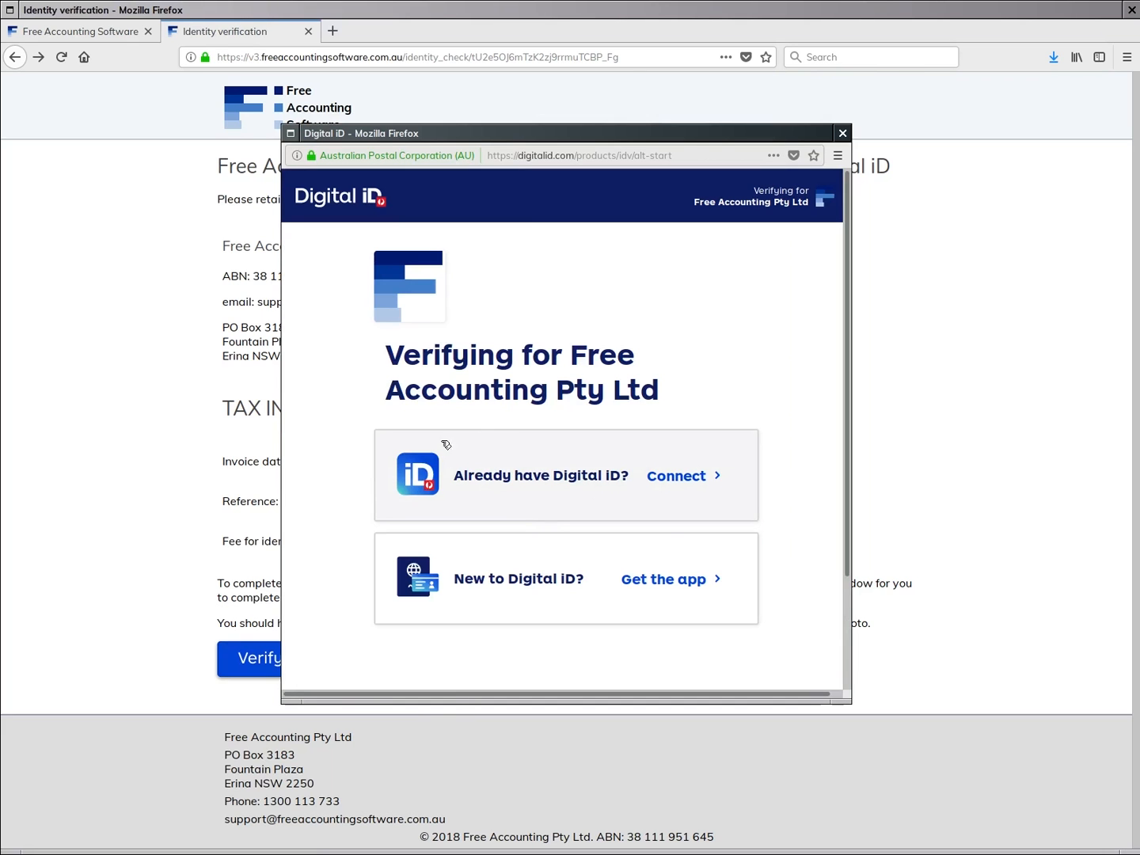
{"action": "mouse_move", "coordinate": [661, 500]}
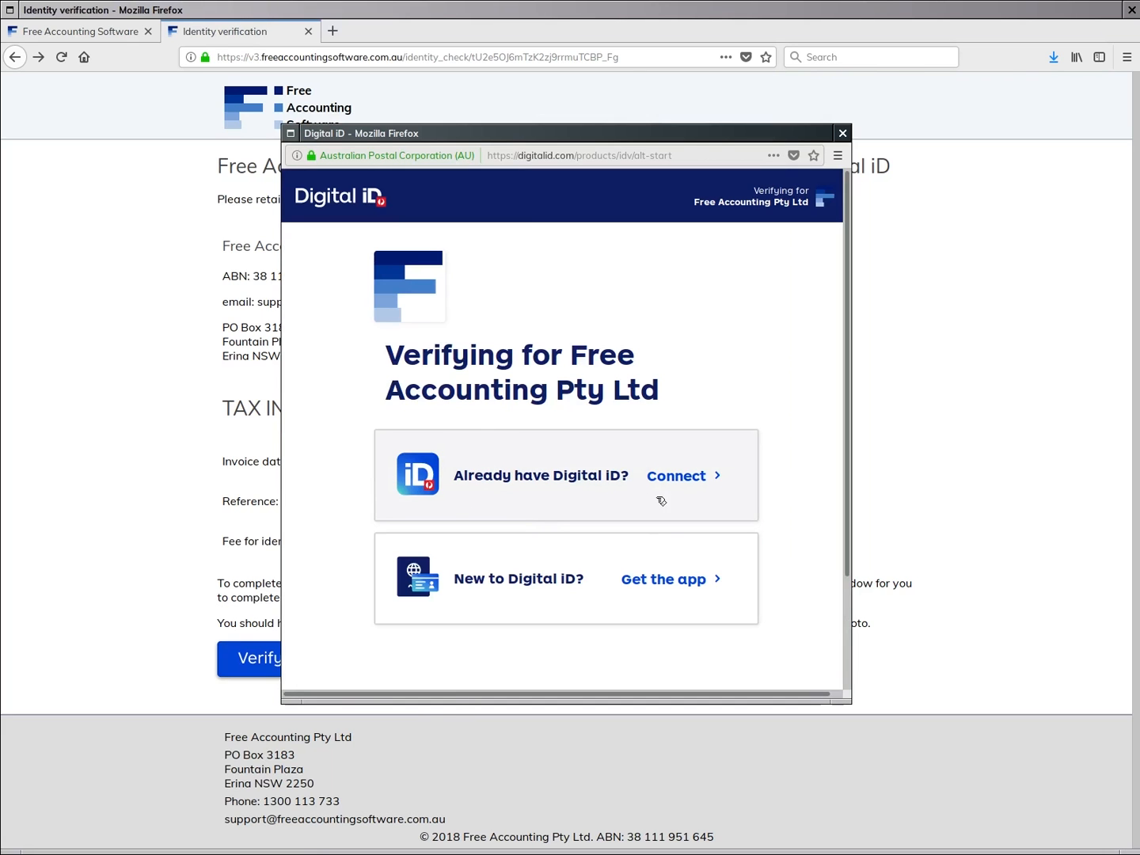
{"action": "mouse_move", "coordinate": [600, 508]}
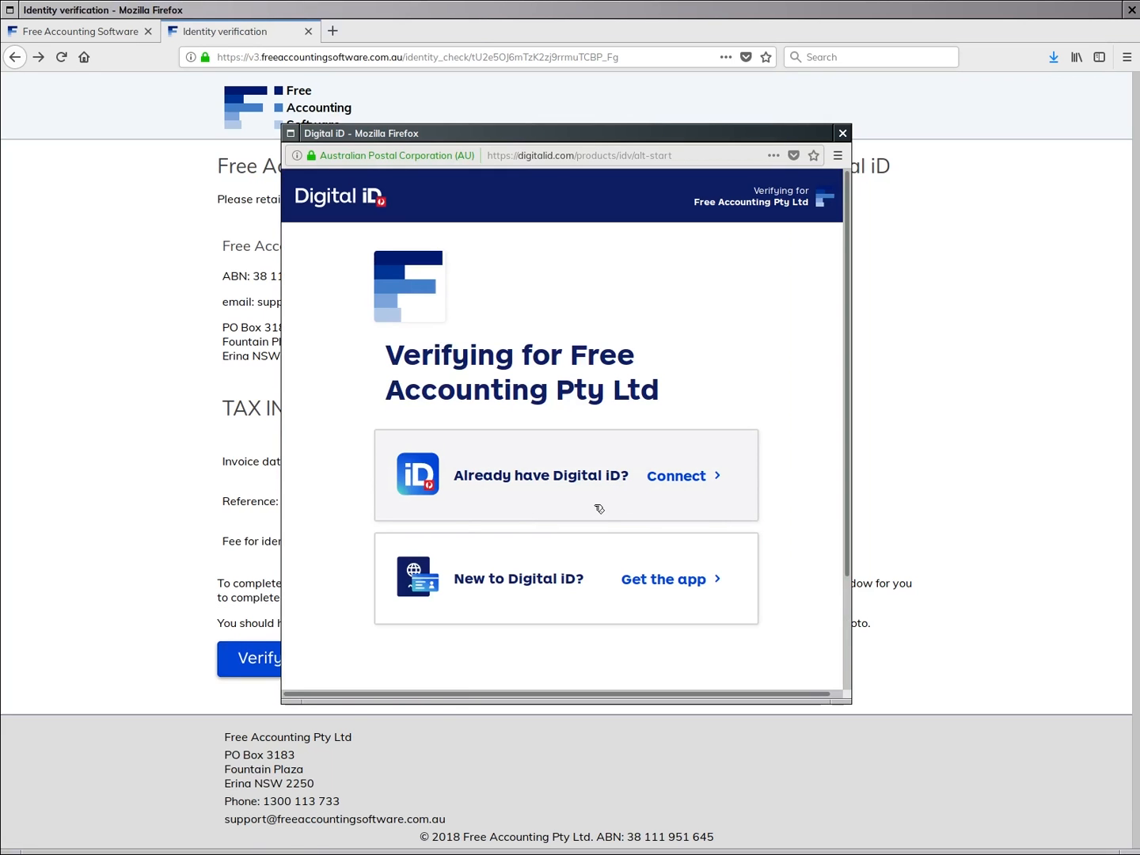
- Connect an existing Digital iD and submit the mobile number starting 0433
{"action": "left_click", "coordinate": [675, 475]}
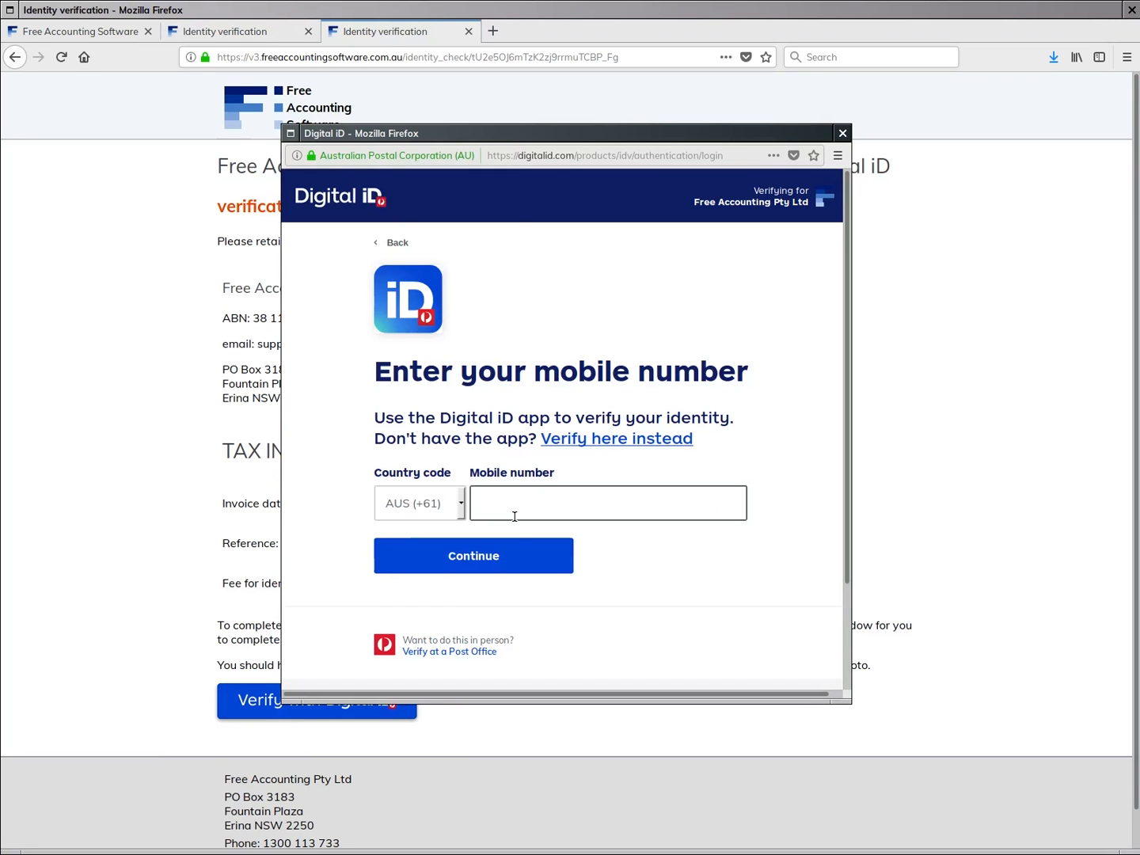
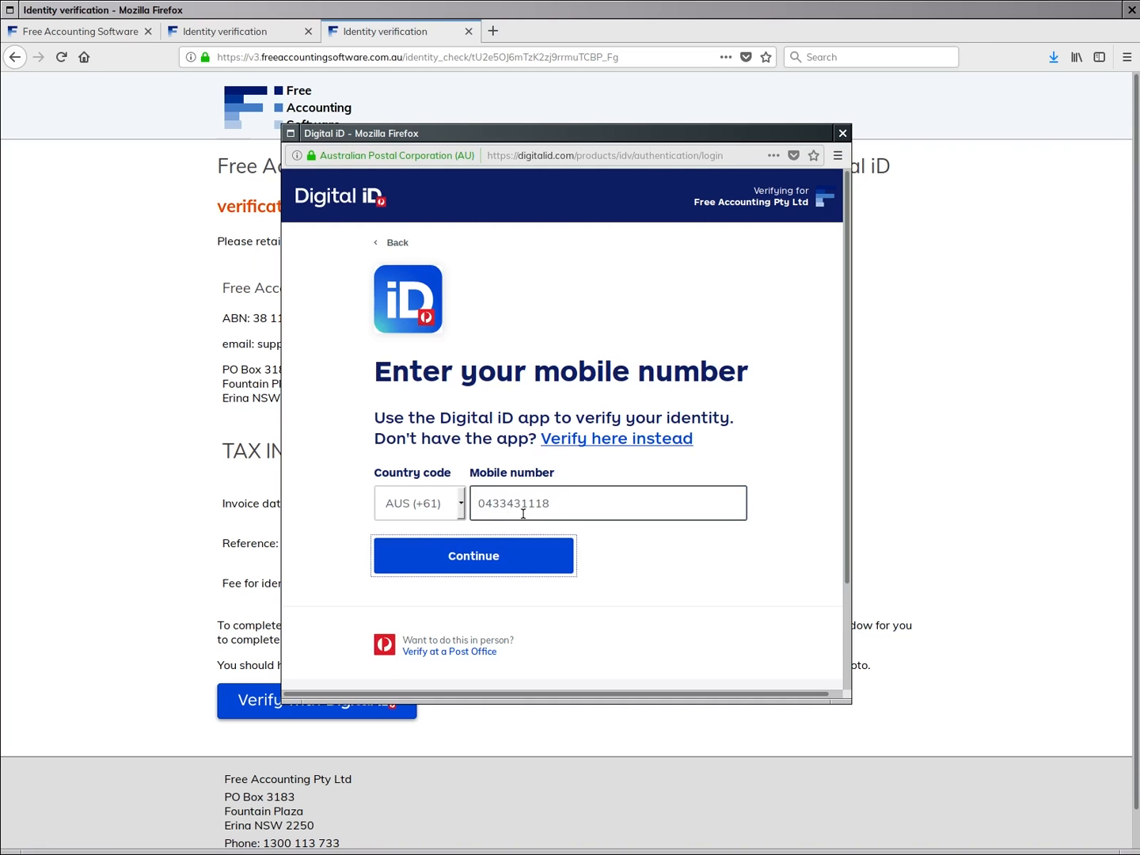
{"action": "left_click", "coordinate": [473, 555]}
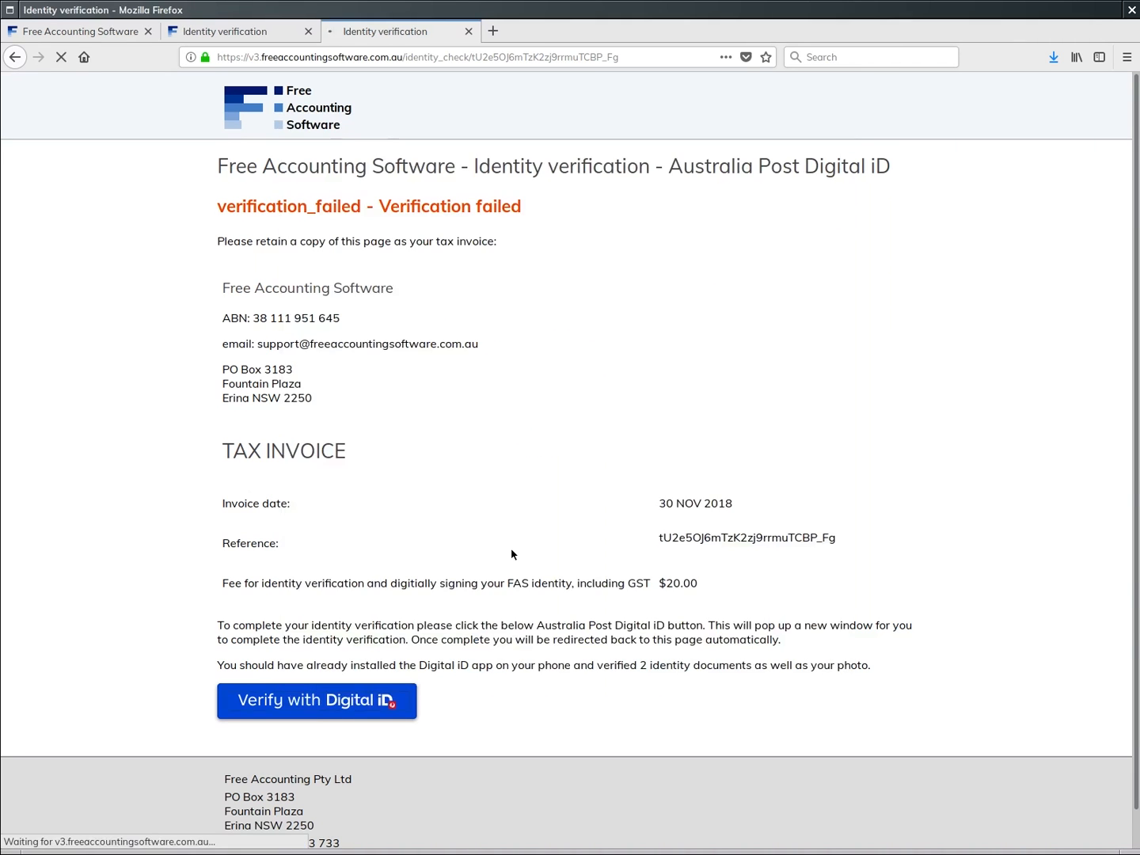
- Reload the identity check page until it reports verification complete
{"action": "left_click", "coordinate": [315, 700]}
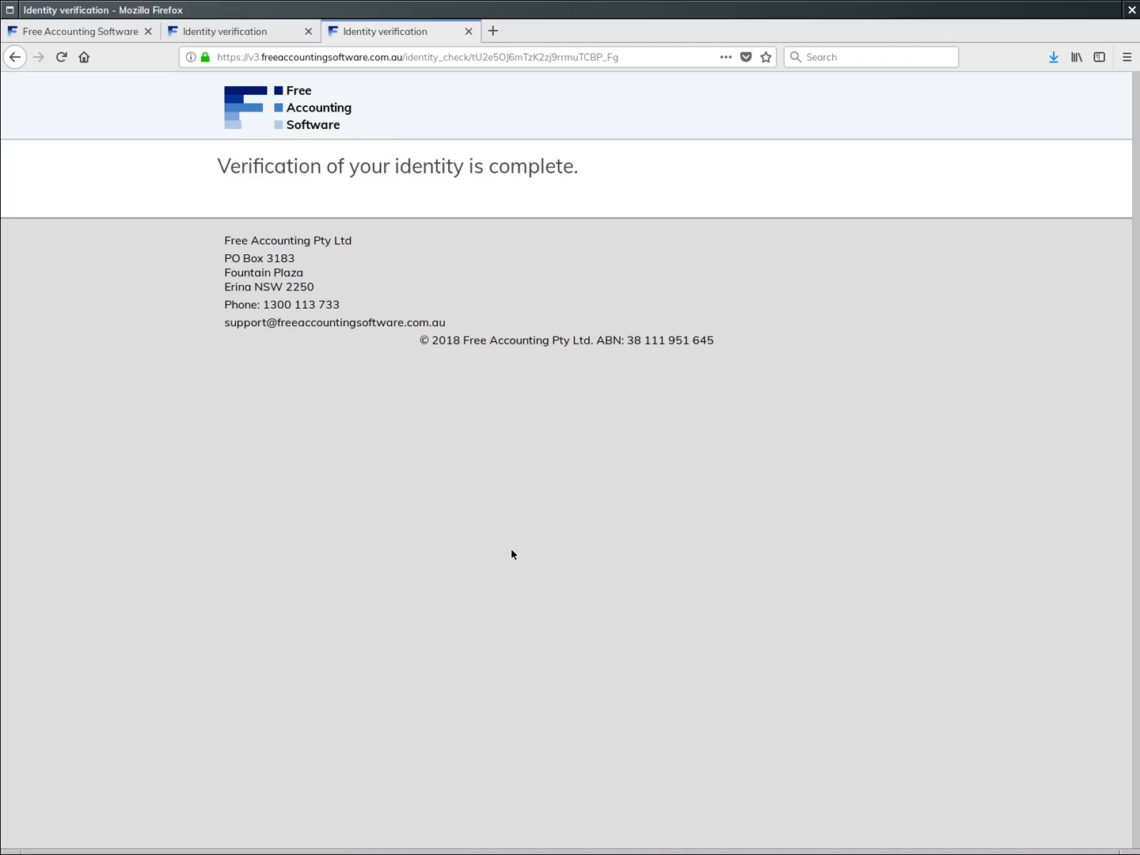
{"action": "mouse_move", "coordinate": [172, 391]}
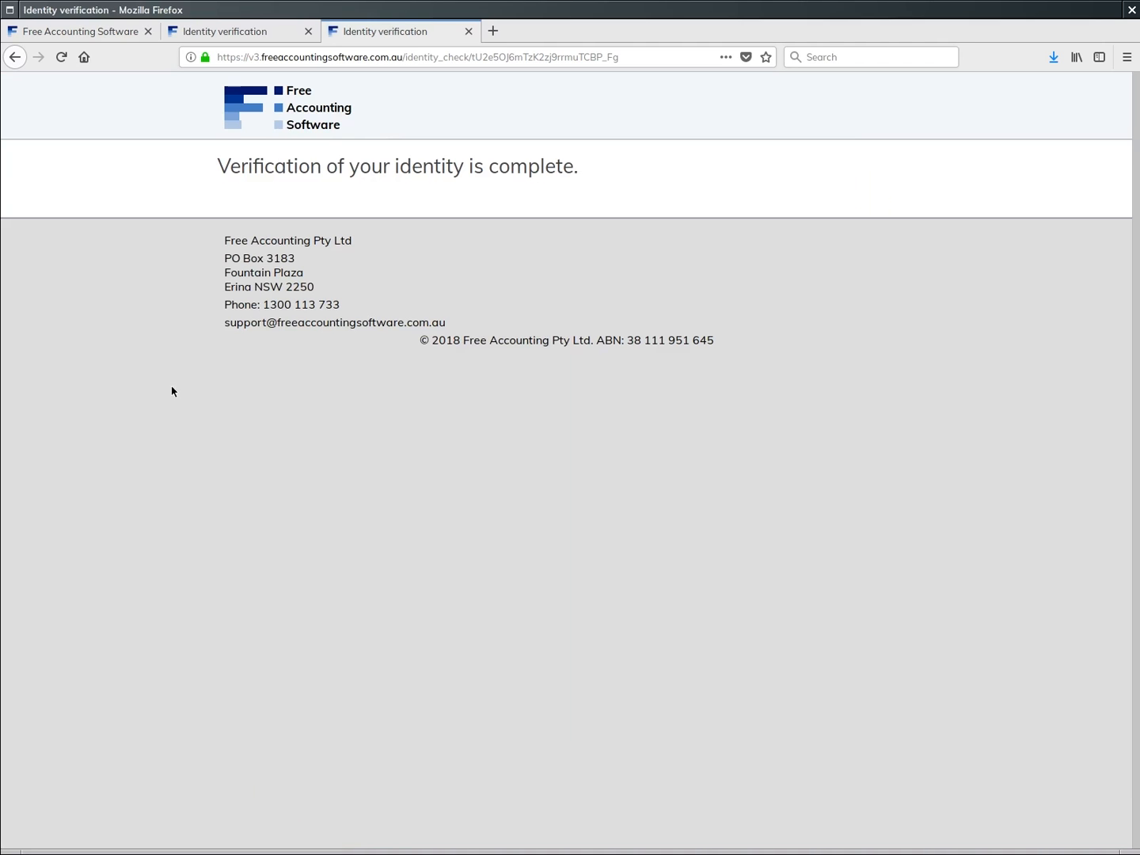
{"action": "mouse_move", "coordinate": [217, 181]}
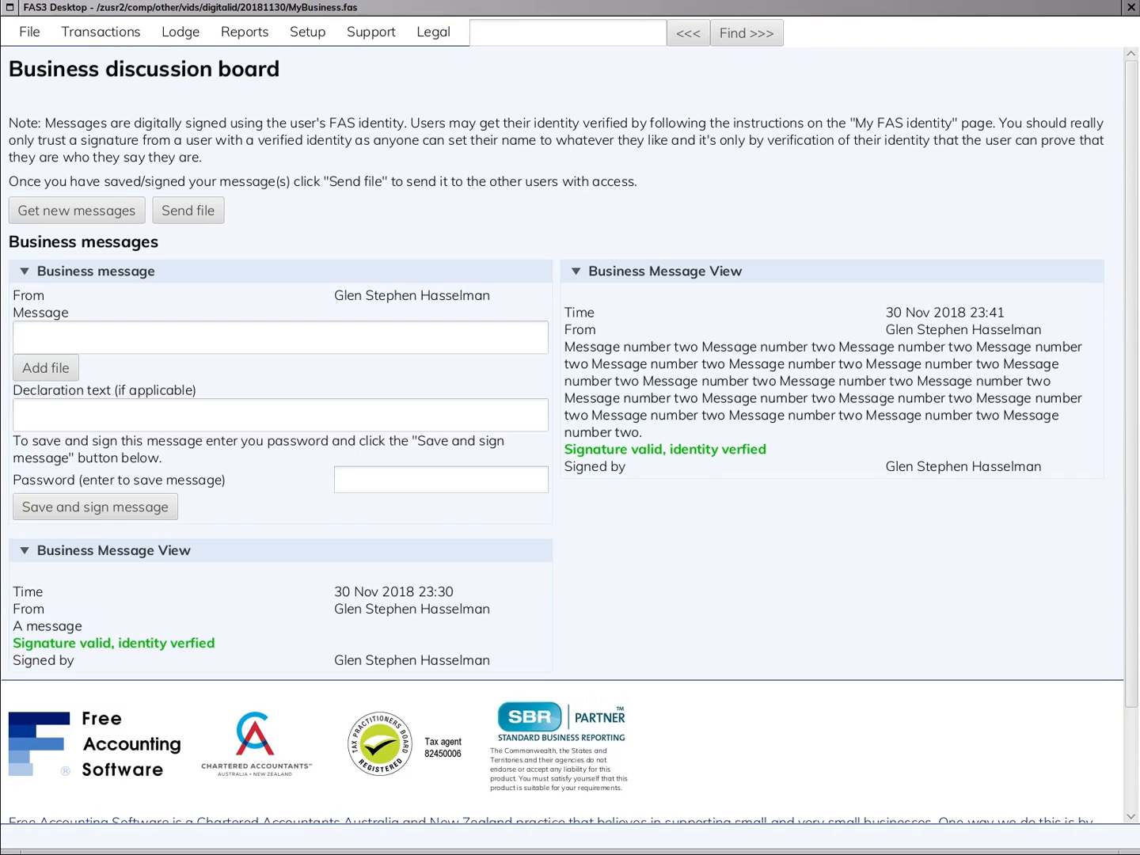
{"action": "mouse_move", "coordinate": [673, 455]}
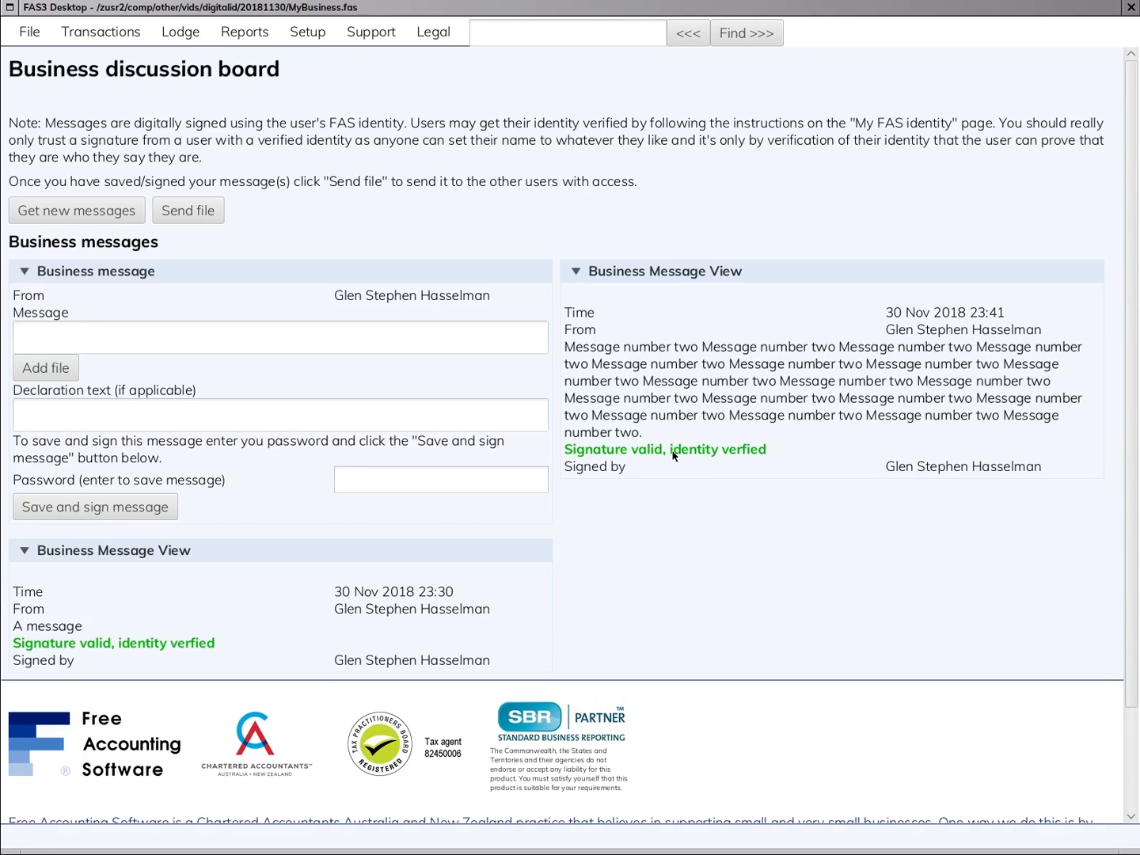